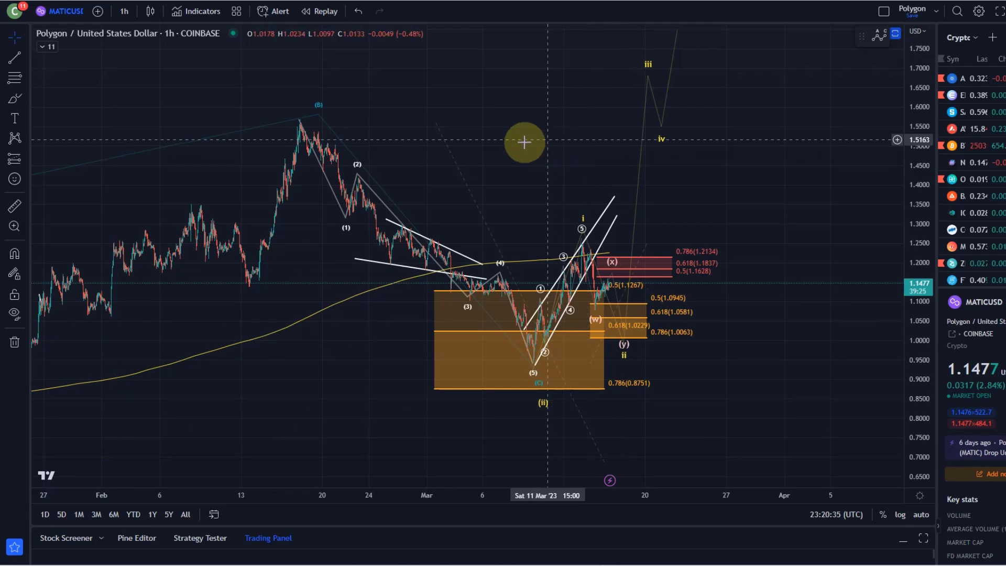
mouse_move(551, 255)
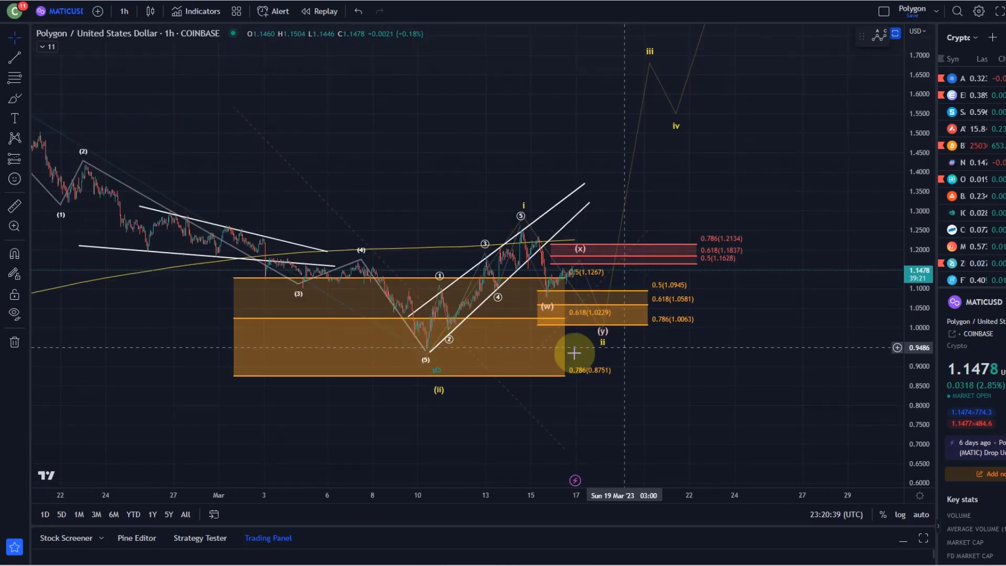
mouse_move(526, 235)
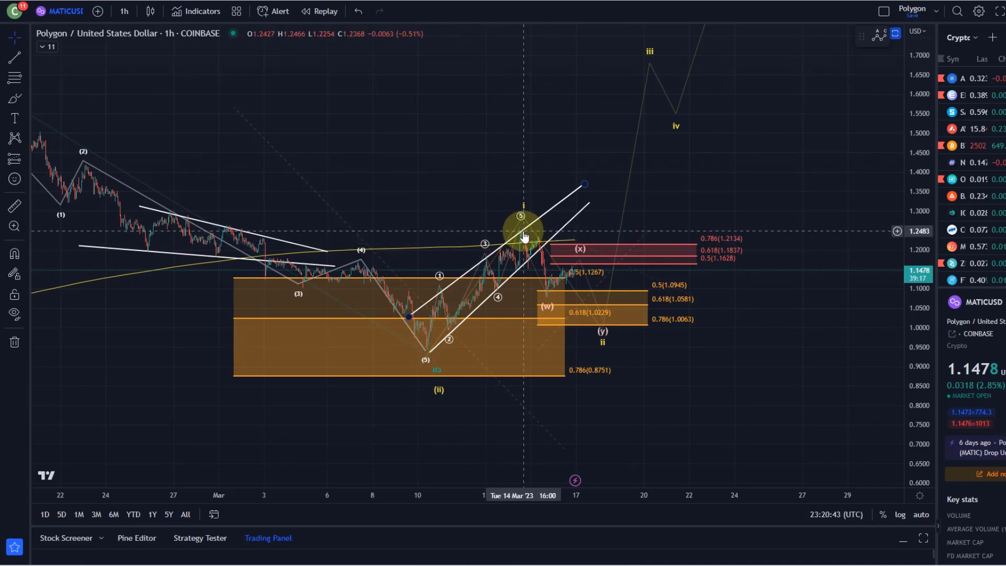
mouse_move(524, 231)
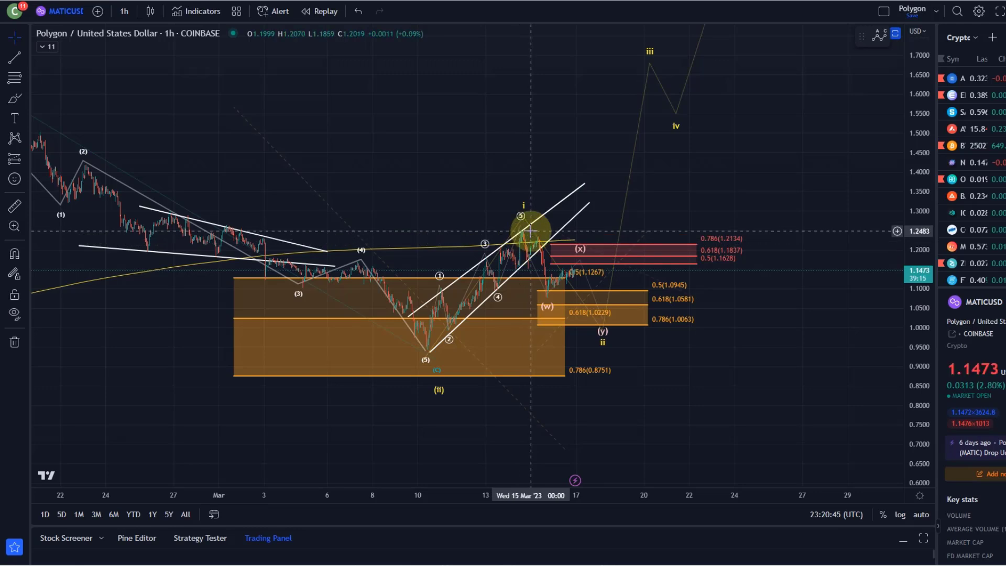
mouse_move(557, 312)
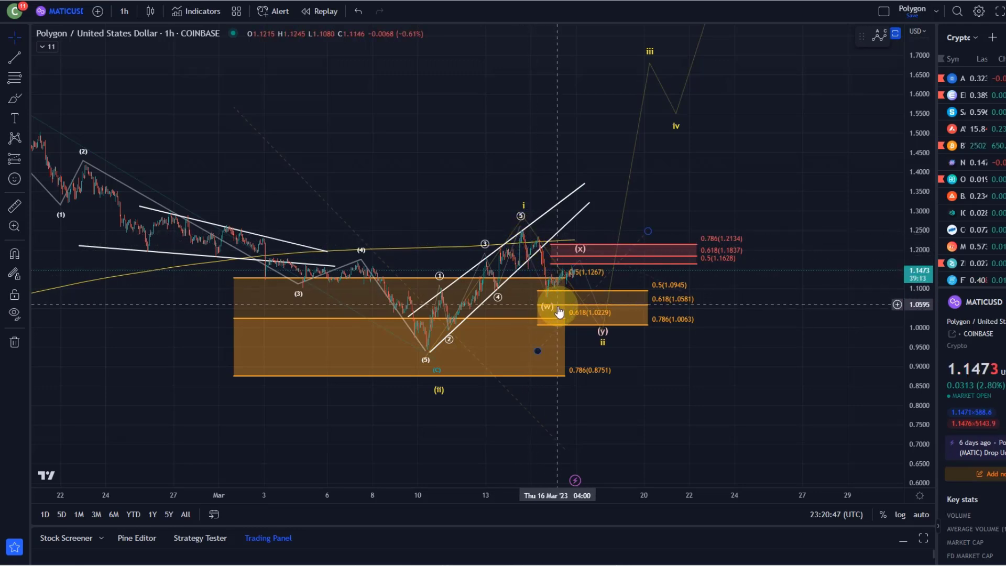
mouse_move(538, 266)
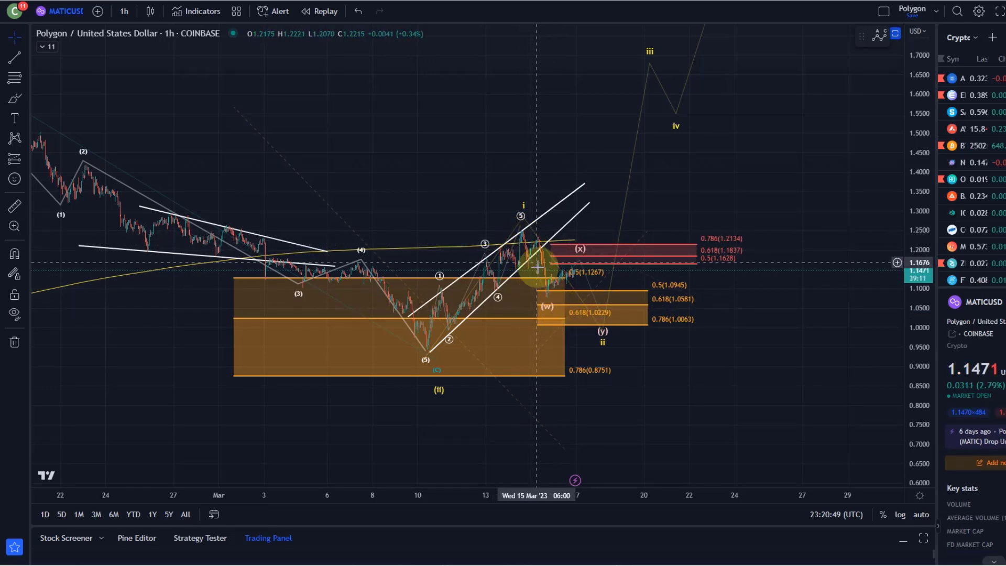
mouse_move(635, 334)
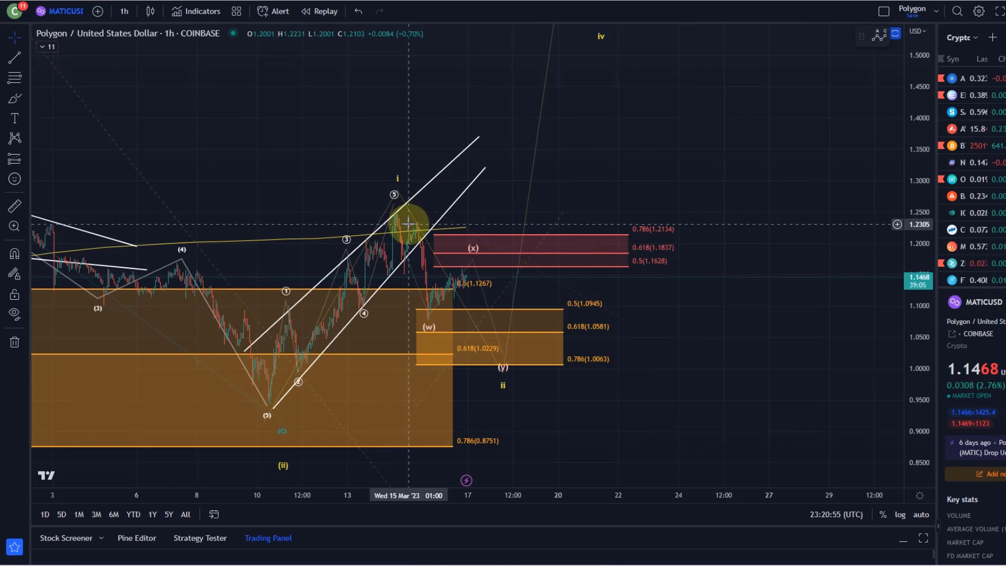
mouse_move(255, 396)
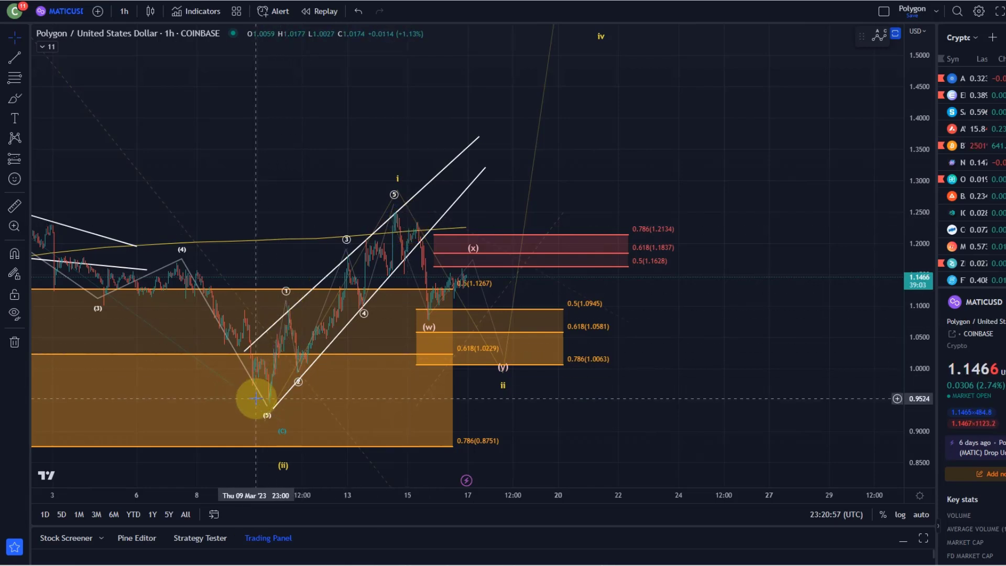
mouse_move(279, 375)
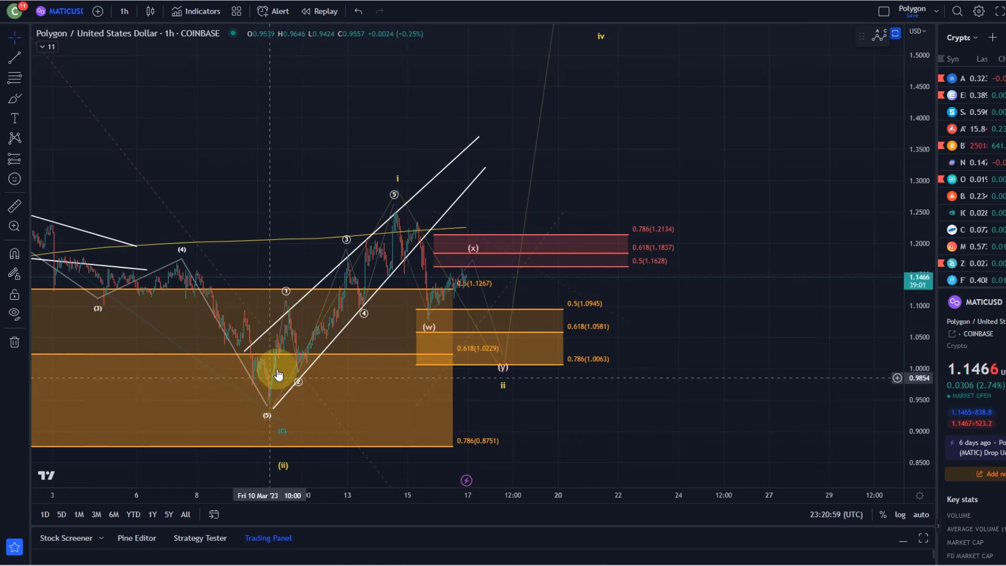
mouse_move(406, 225)
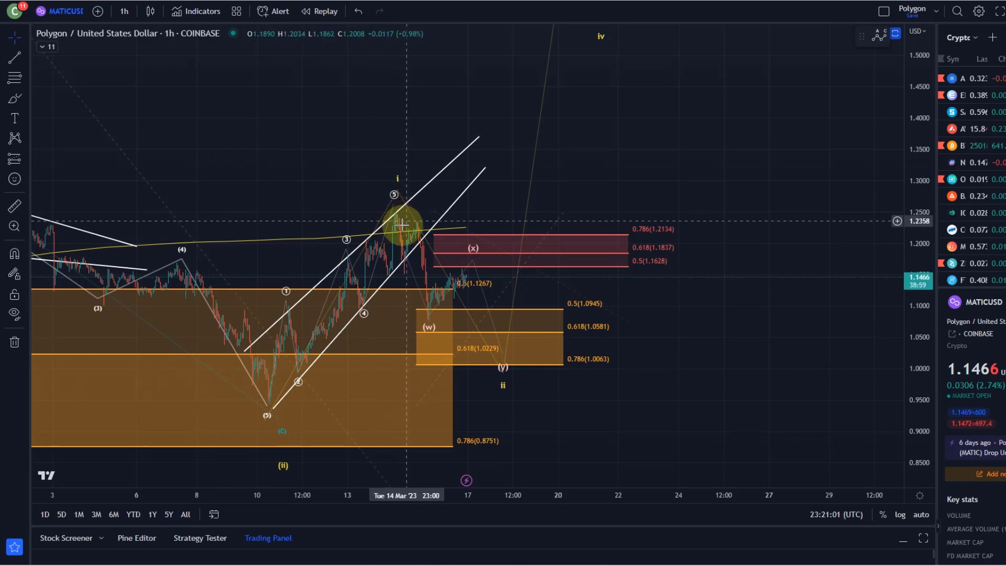
mouse_move(512, 339)
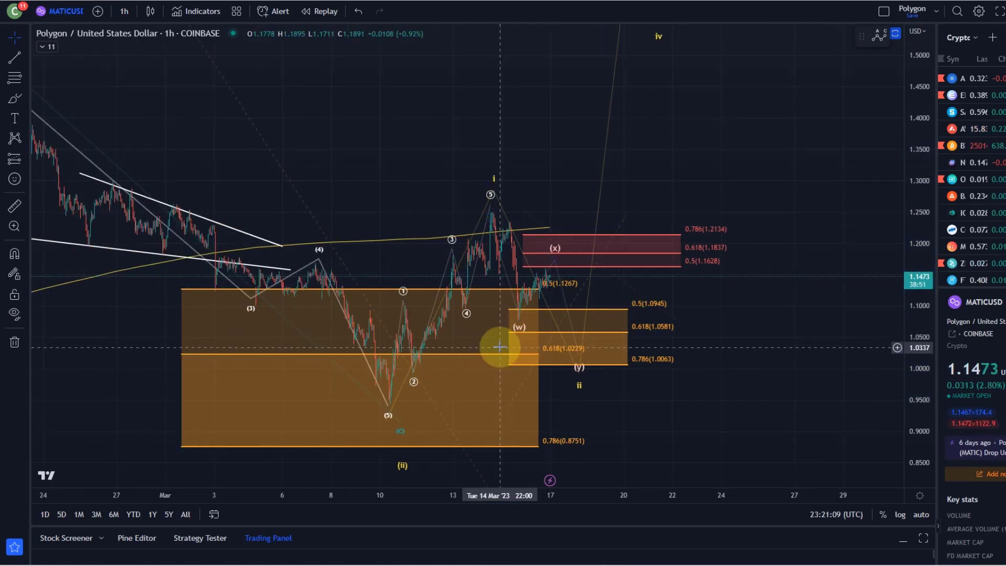
mouse_move(650, 312)
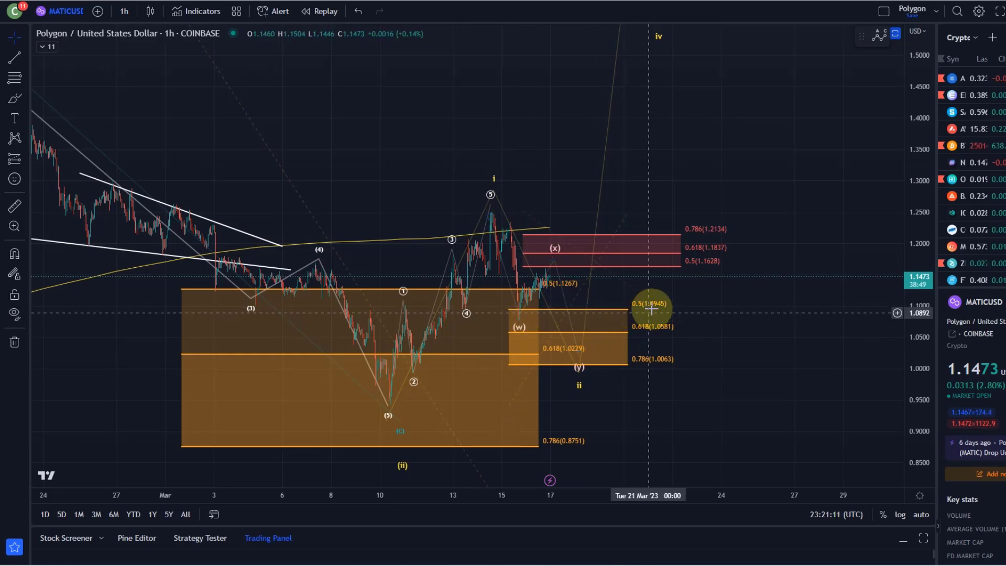
mouse_move(631, 366)
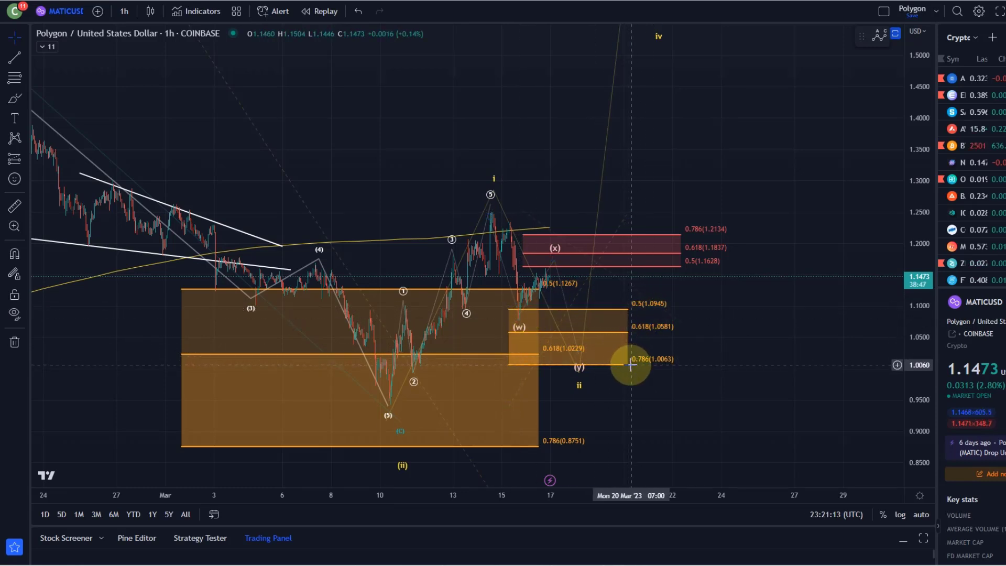
mouse_move(327, 289)
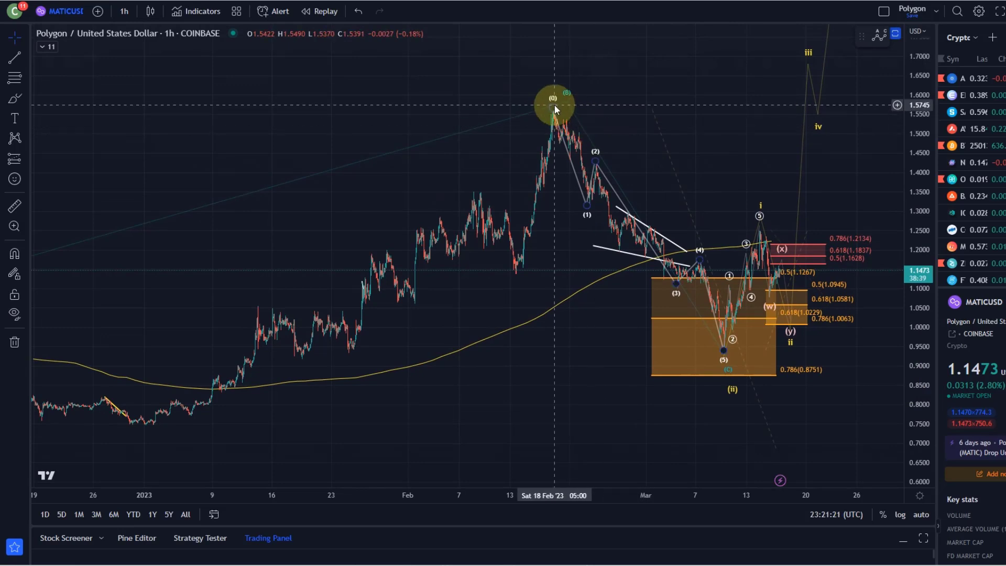
mouse_move(634, 203)
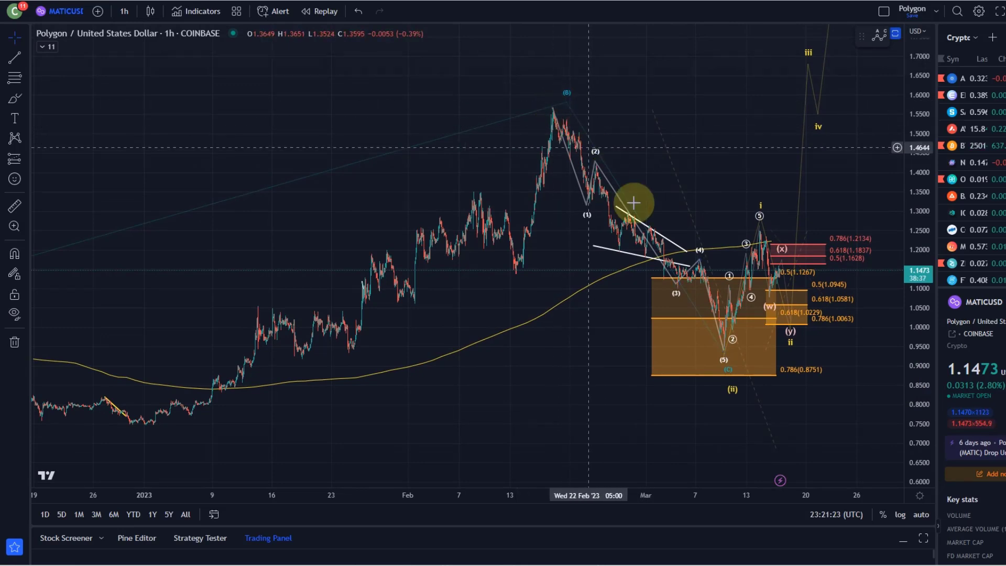
mouse_move(781, 198)
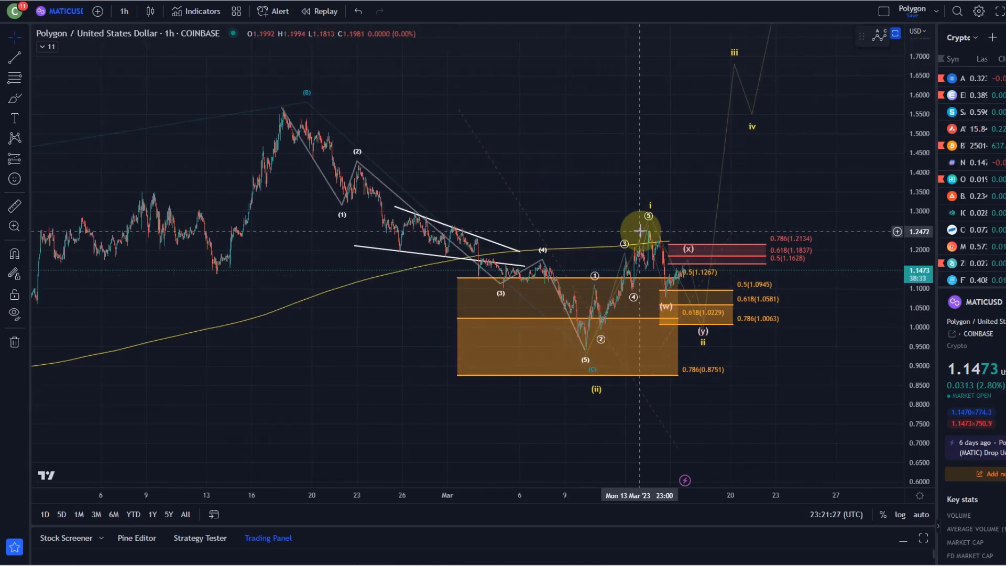
mouse_move(664, 297)
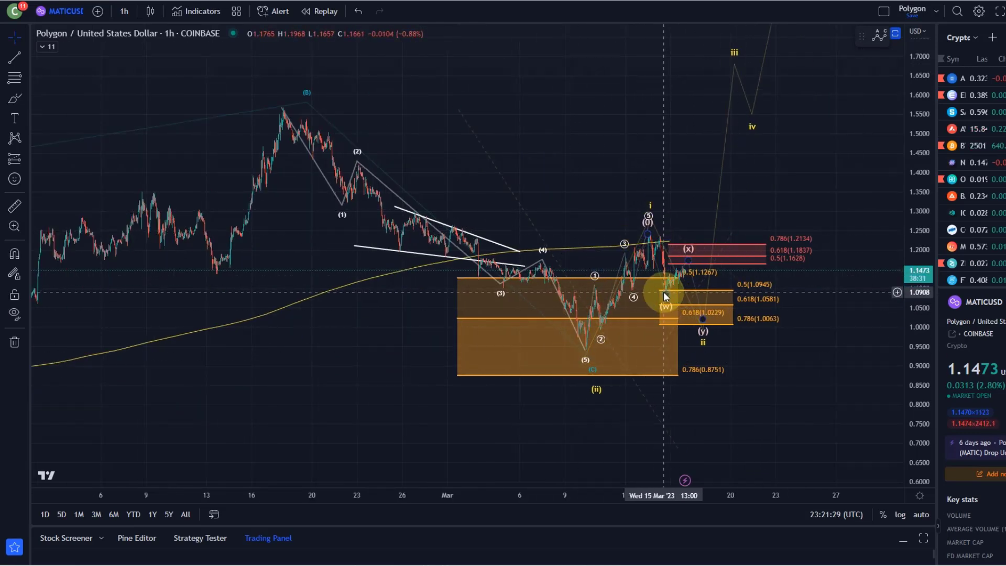
mouse_move(670, 297)
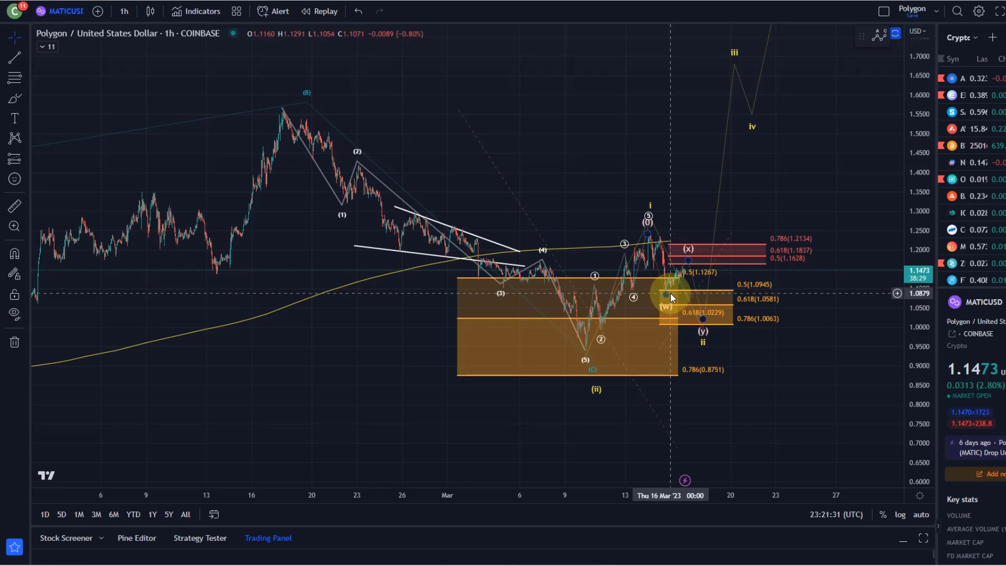
mouse_move(668, 301)
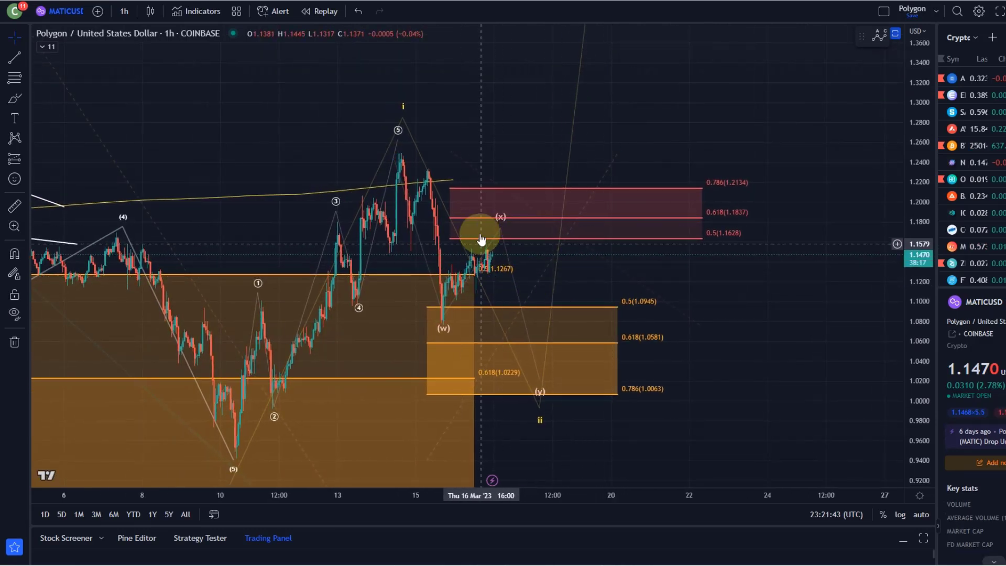
mouse_move(525, 308)
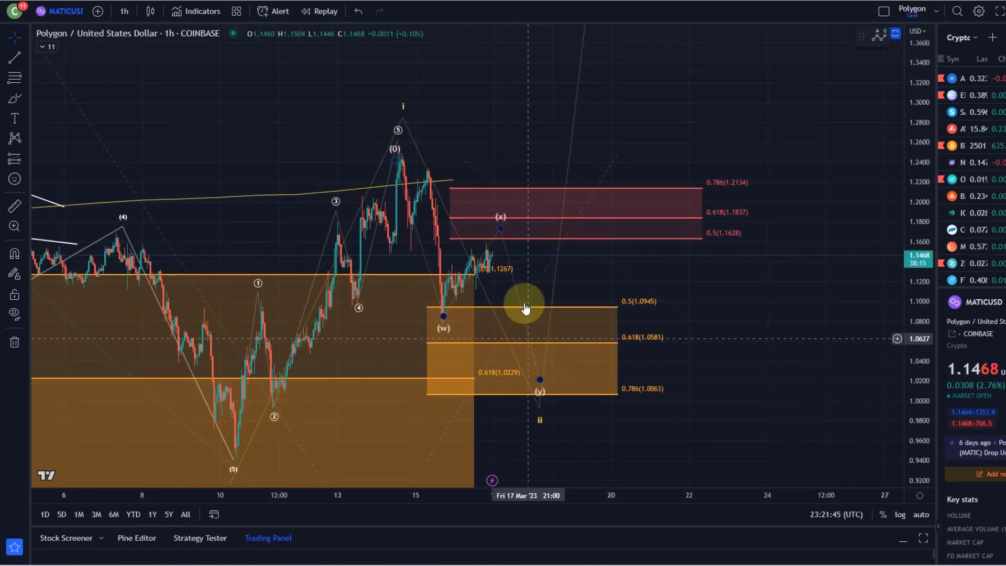
mouse_move(550, 292)
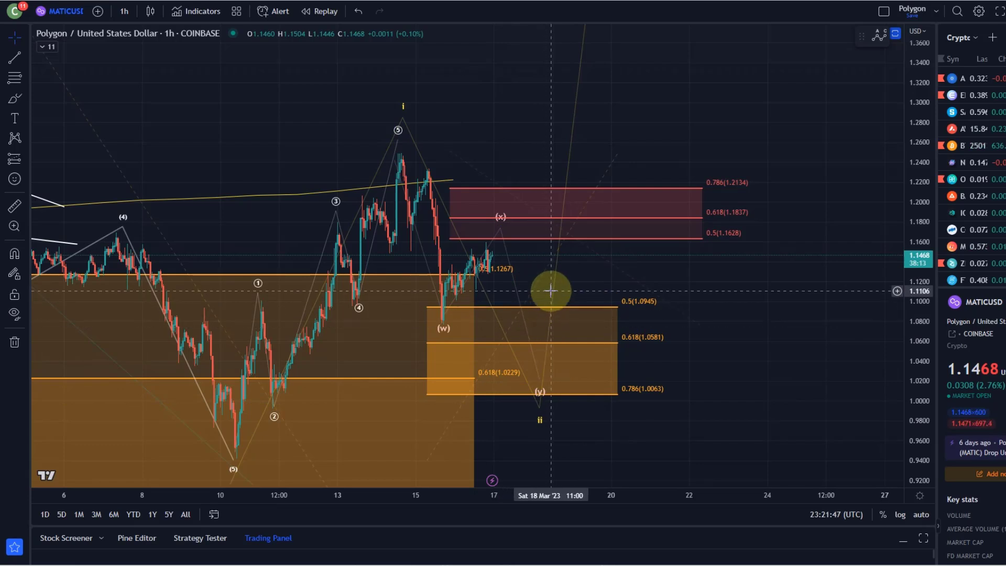
mouse_move(518, 292)
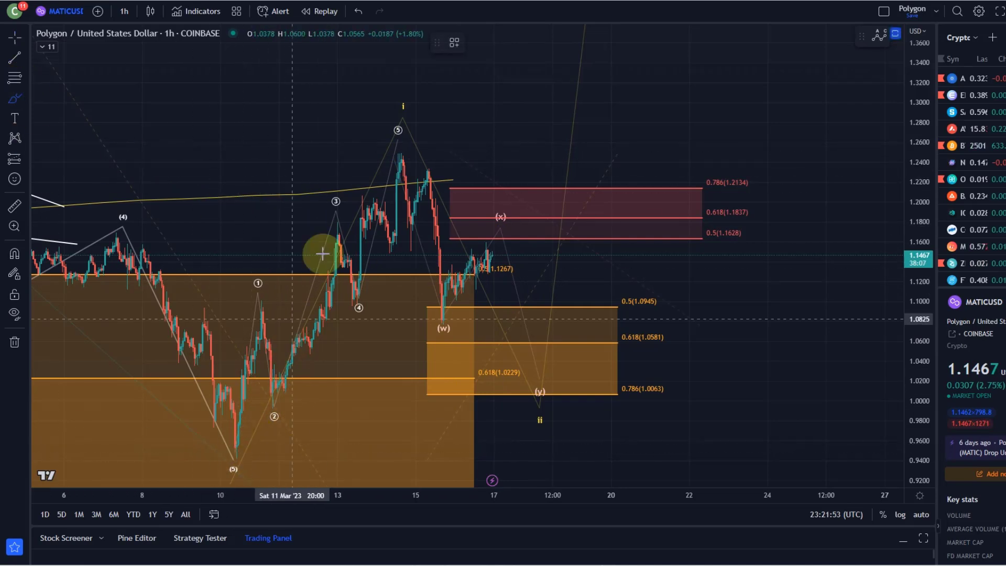
mouse_move(510, 361)
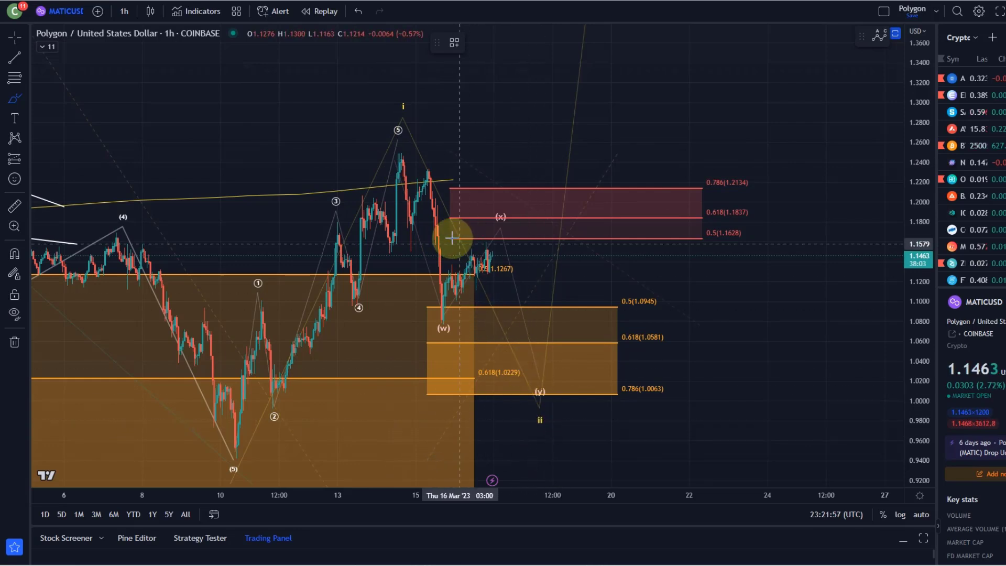
mouse_move(492, 327)
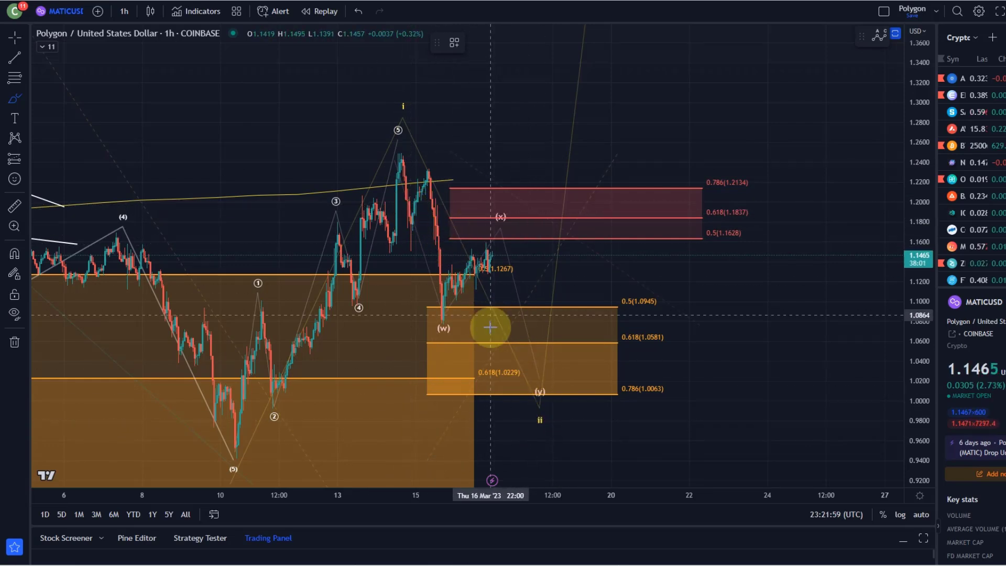
mouse_move(440, 310)
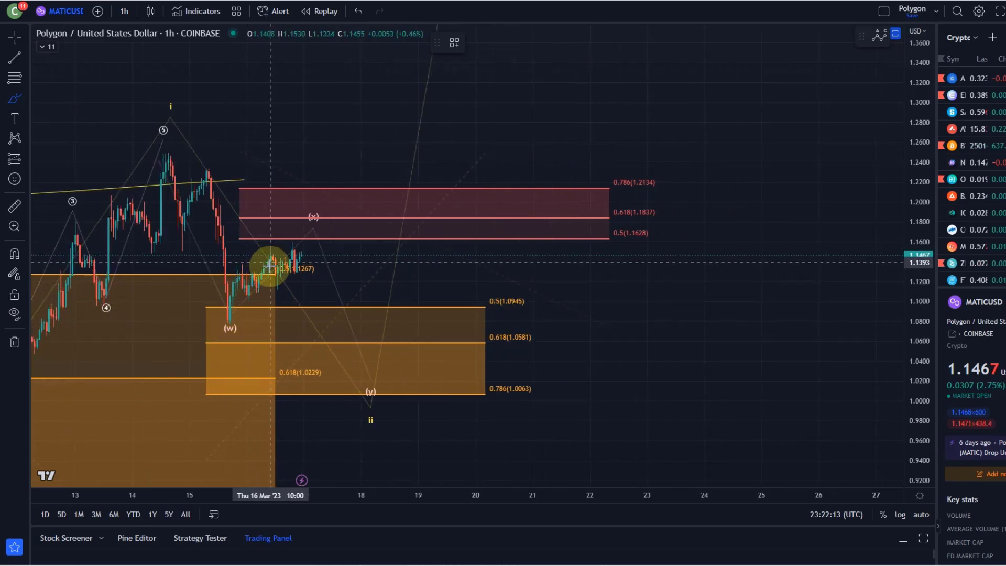
mouse_move(254, 297)
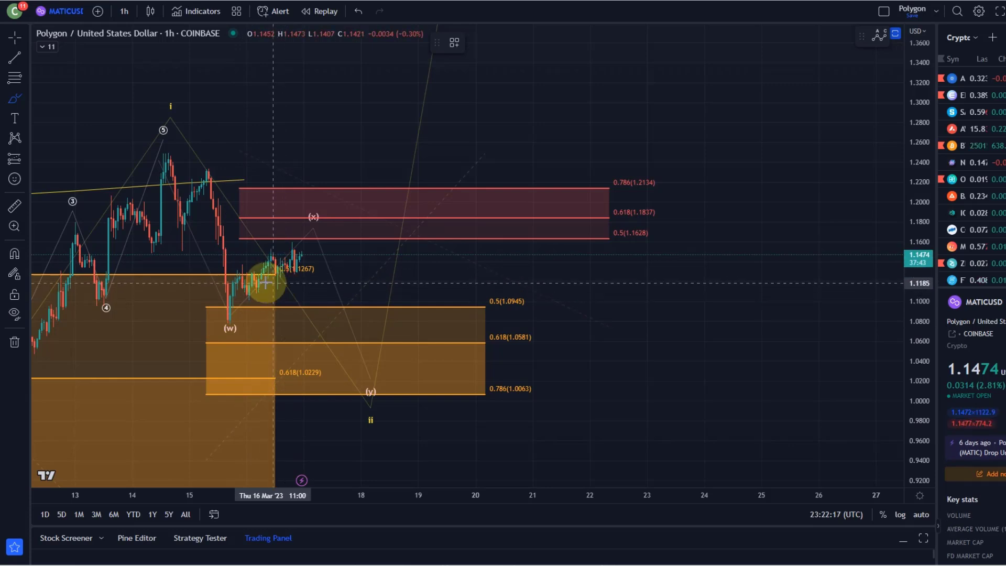
mouse_move(237, 266)
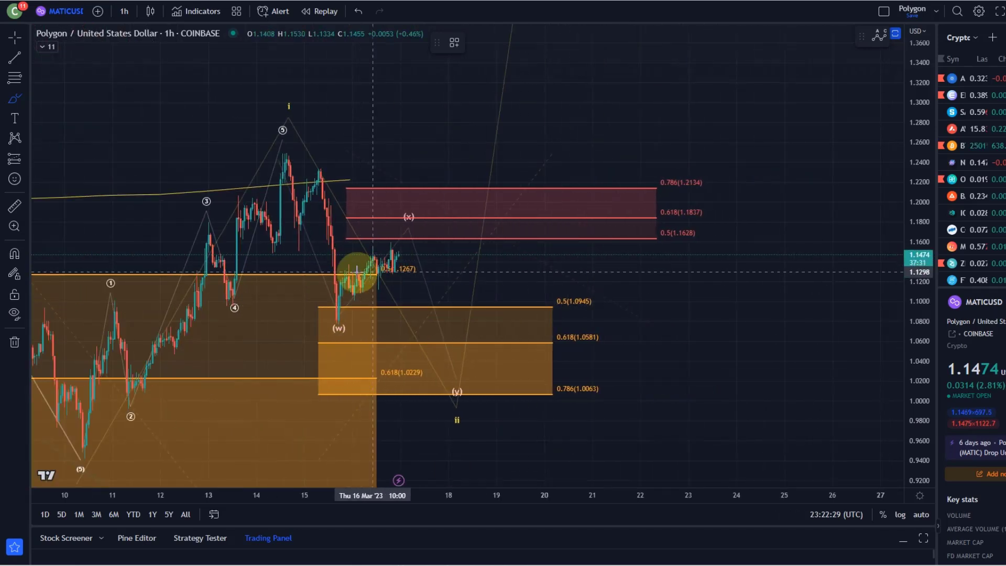
mouse_move(467, 265)
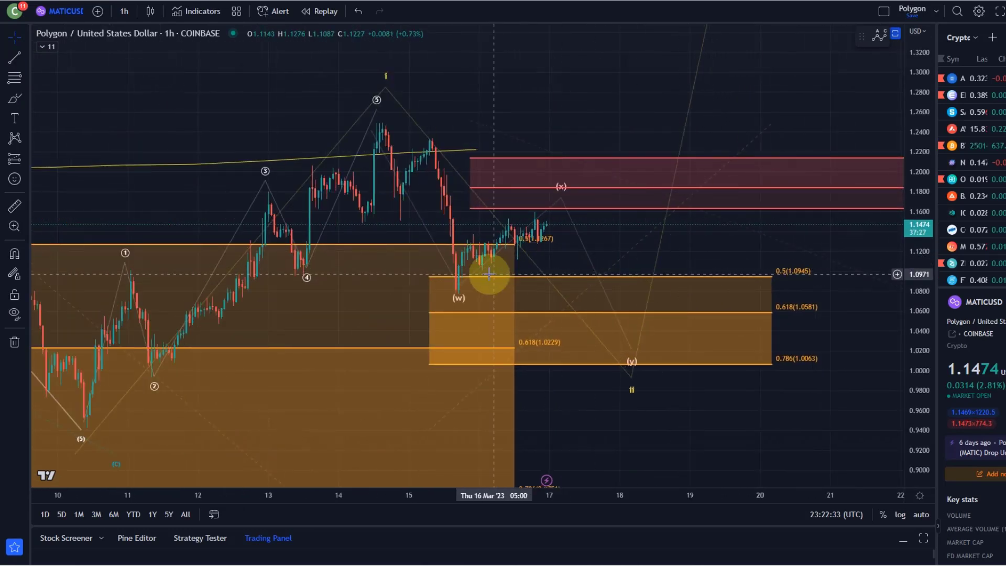
mouse_move(496, 260)
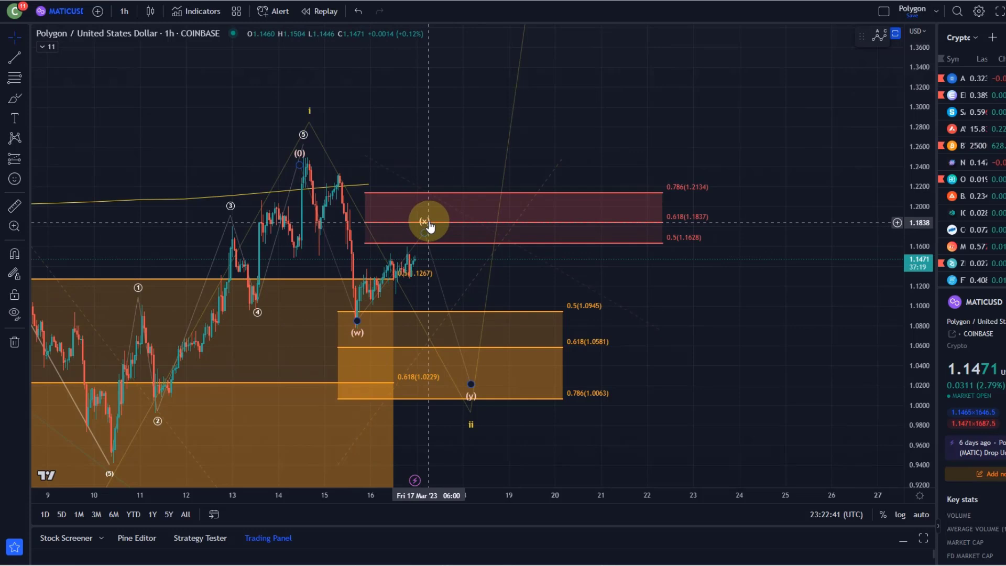
mouse_move(425, 203)
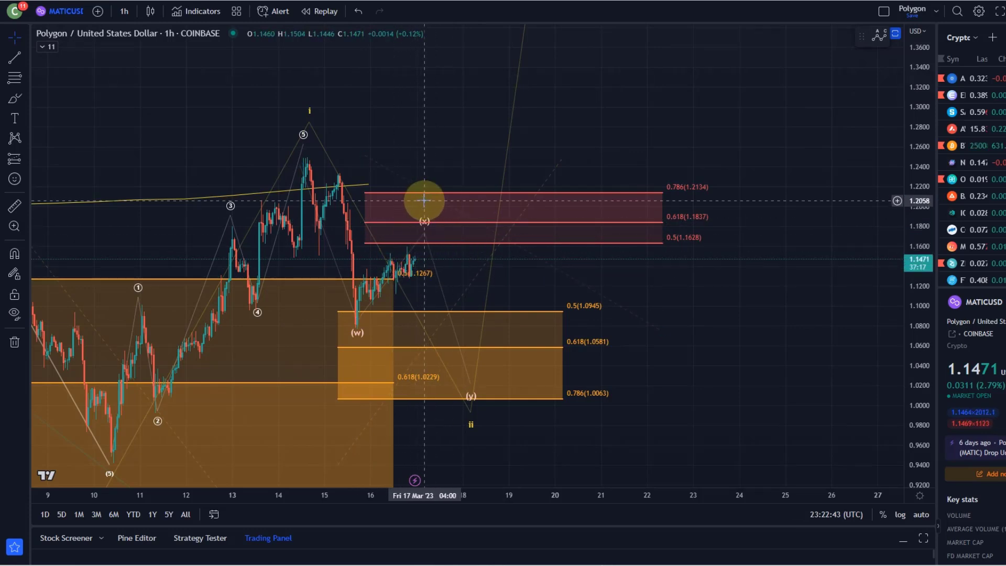
mouse_move(428, 112)
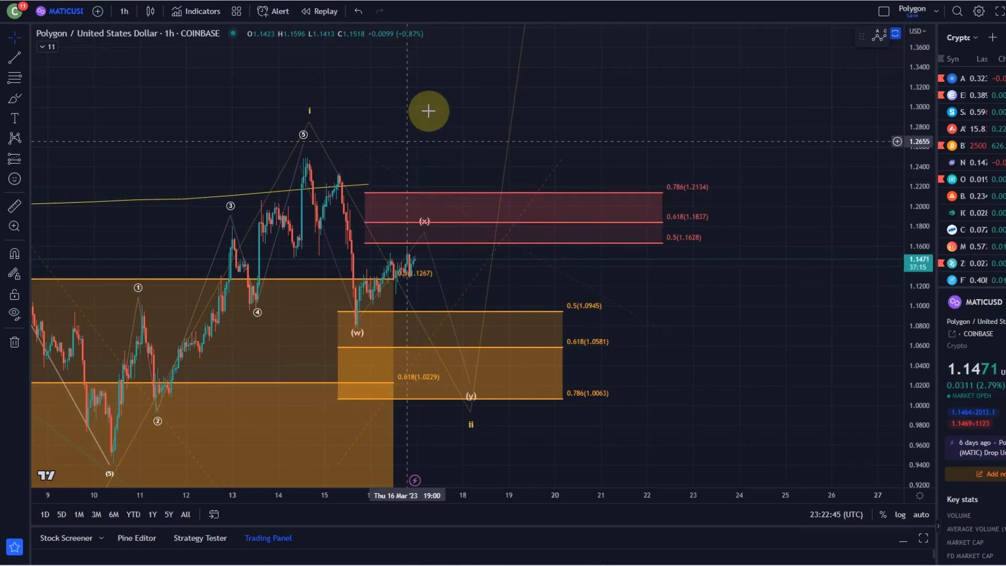
mouse_move(374, 301)
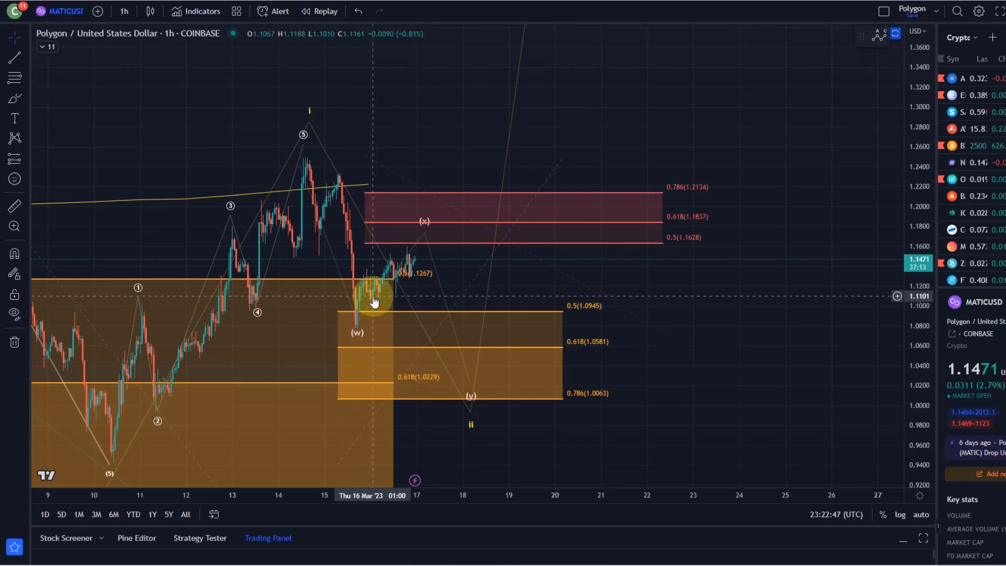
mouse_move(395, 282)
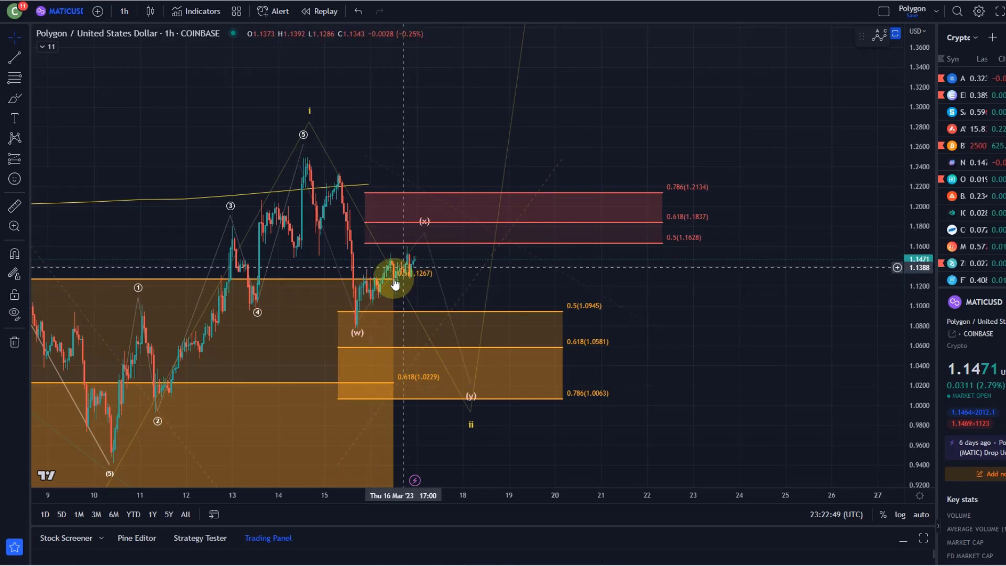
mouse_move(396, 308)
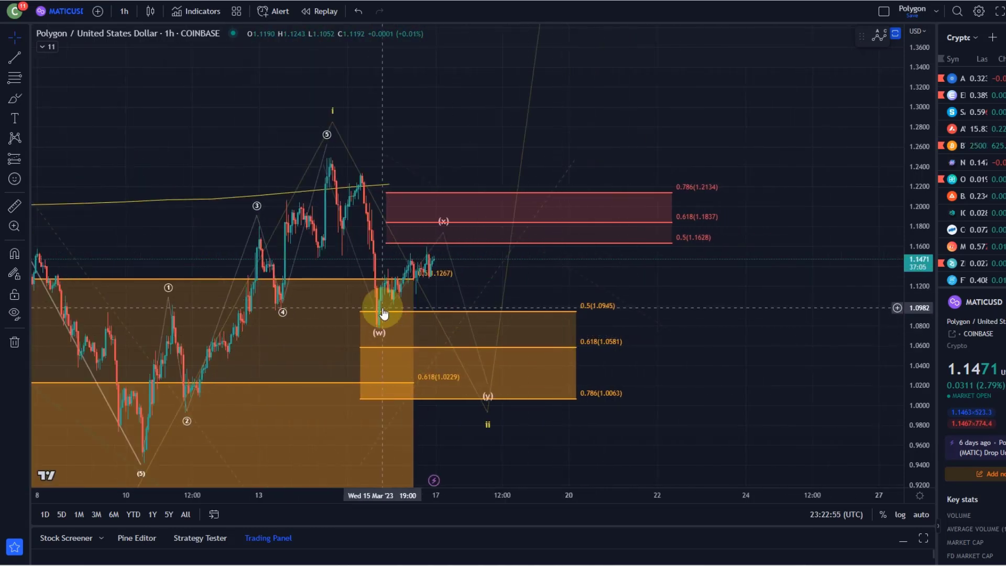
mouse_move(434, 231)
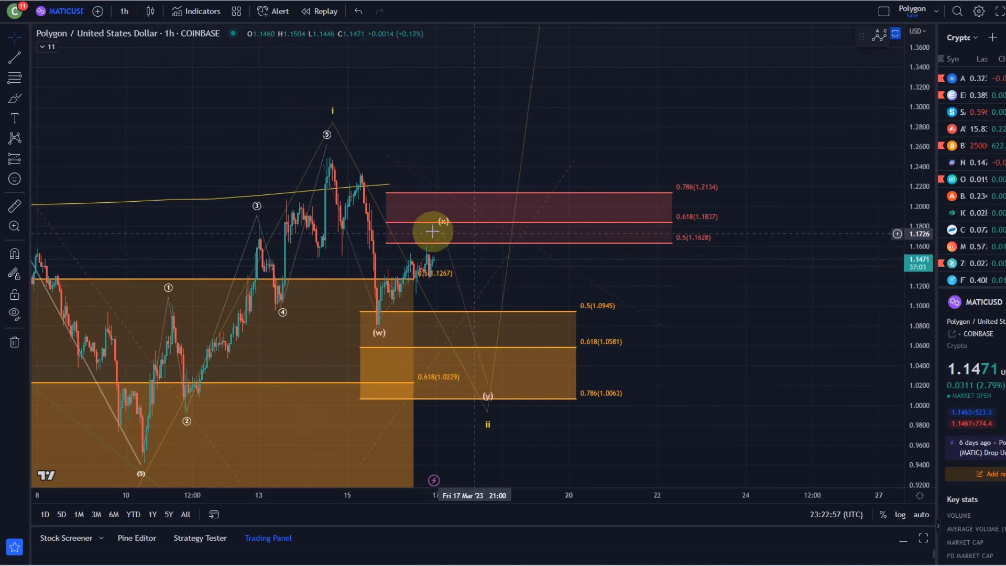
mouse_move(494, 387)
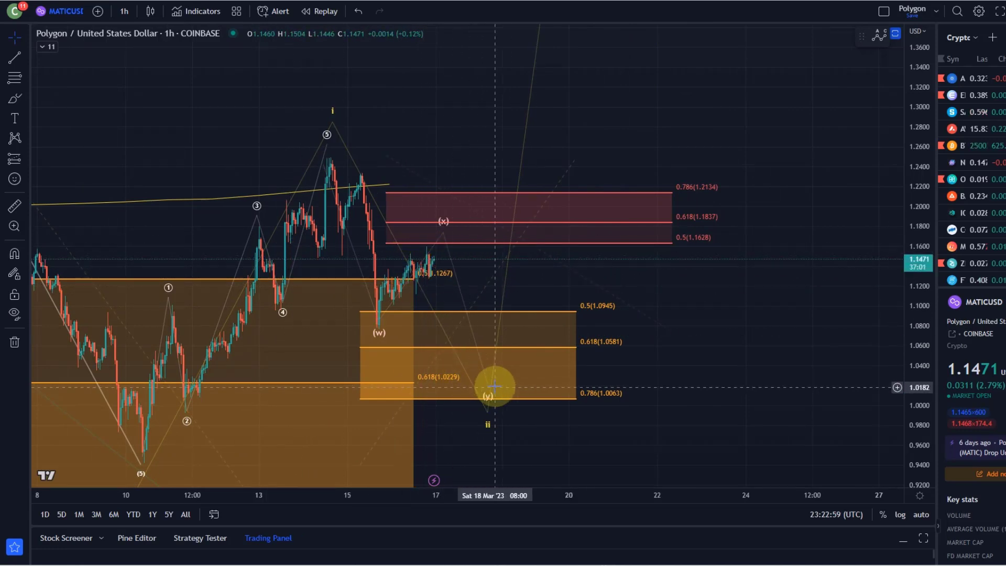
mouse_move(384, 324)
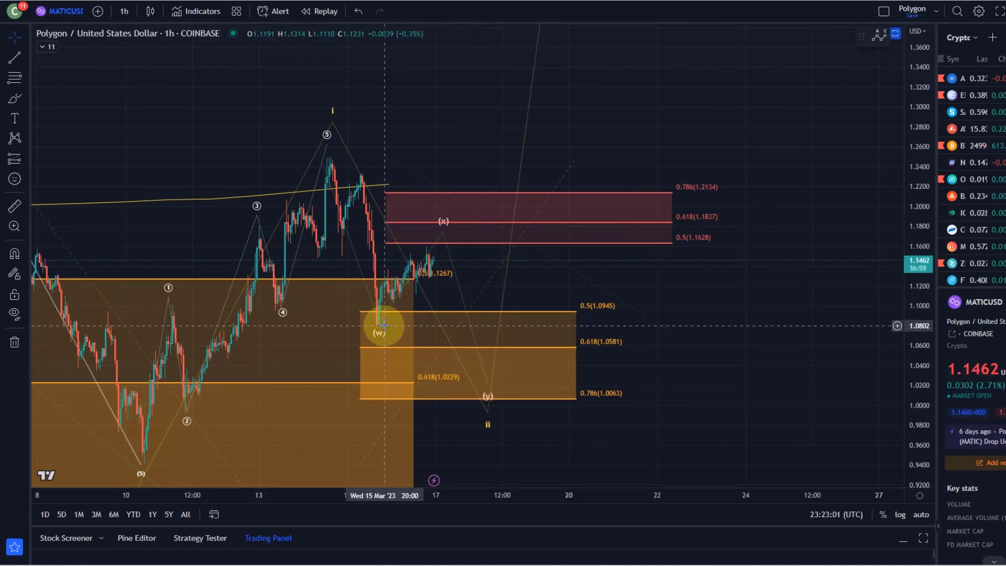
mouse_move(471, 241)
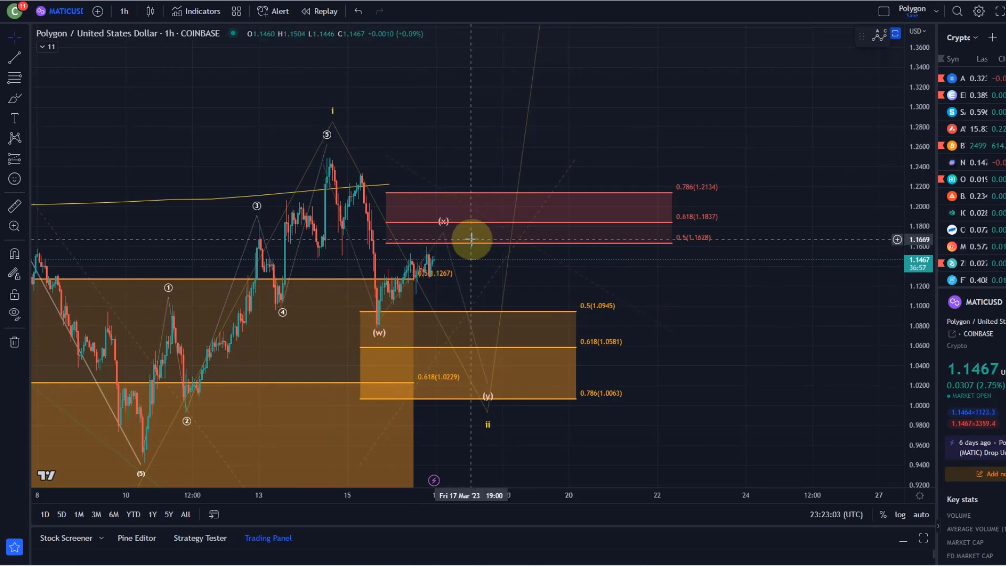
mouse_move(377, 303)
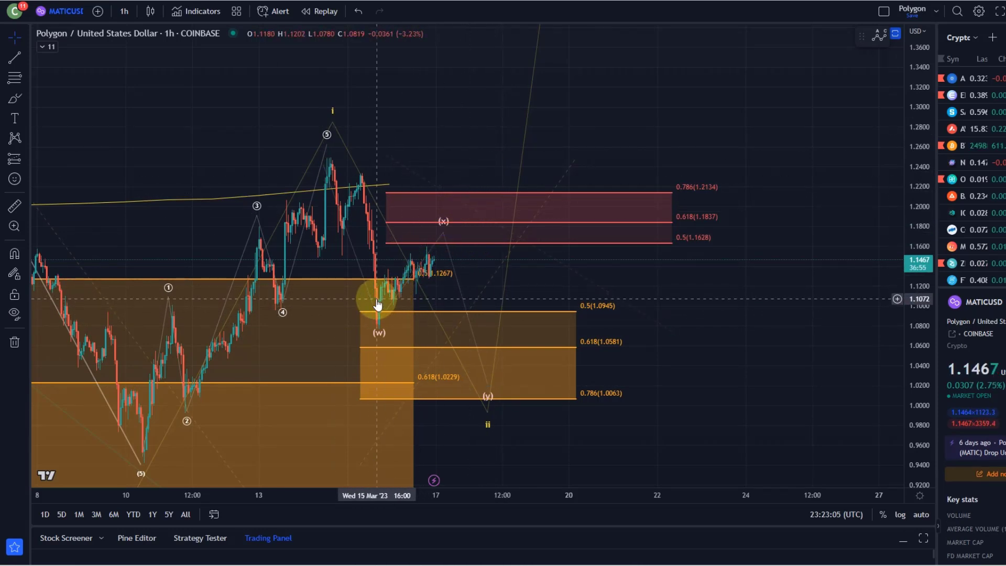
mouse_move(439, 283)
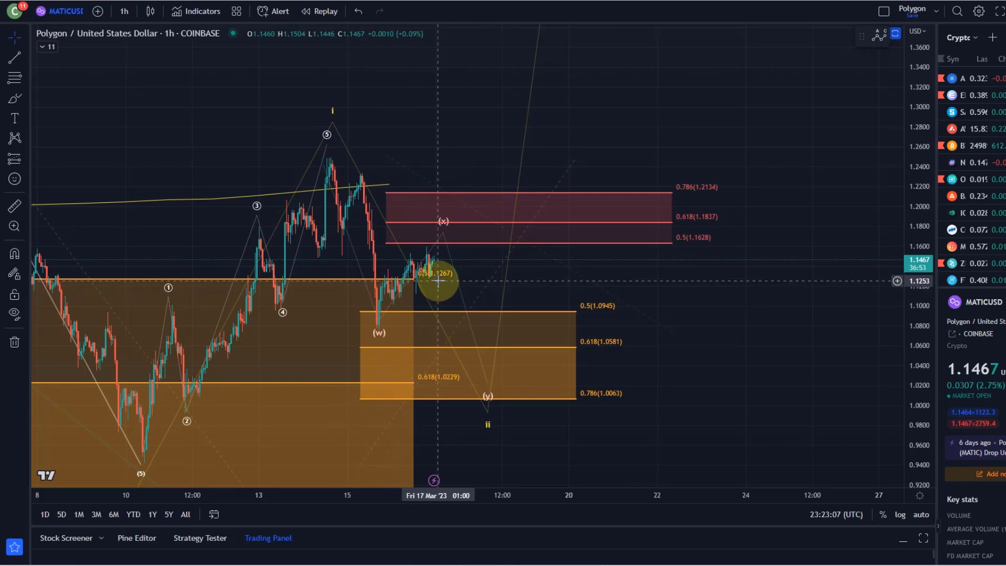
mouse_move(423, 285)
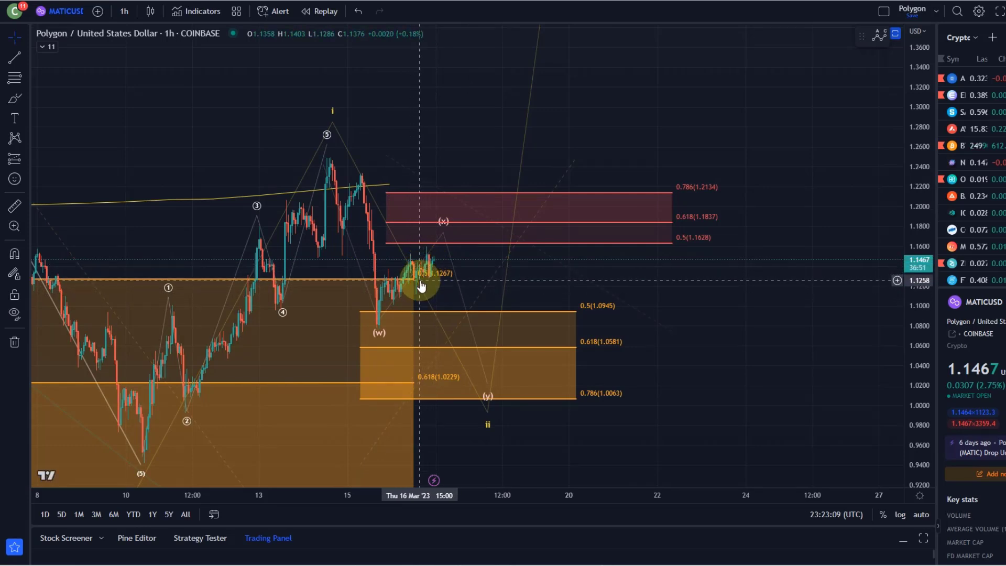
mouse_move(422, 191)
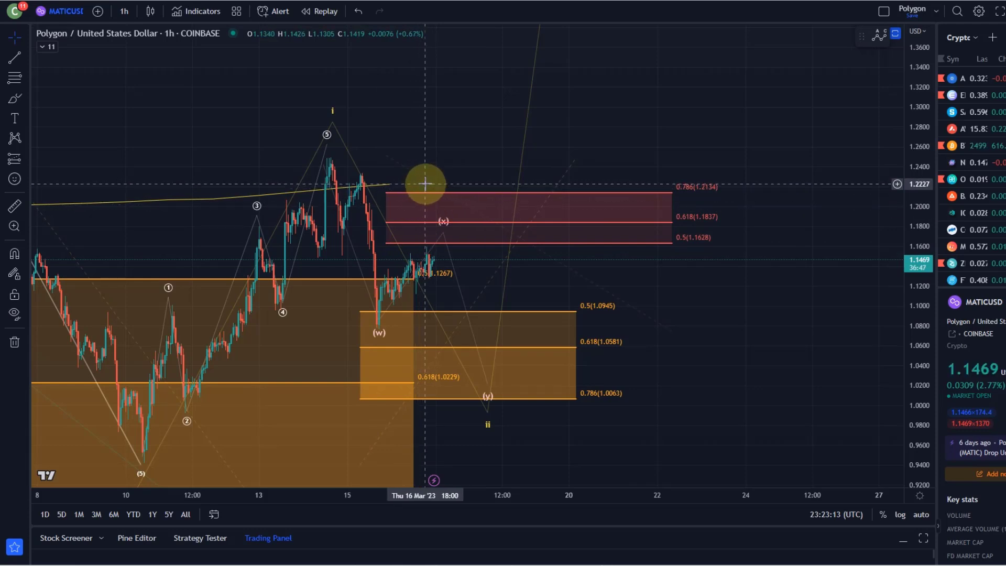
mouse_move(438, 249)
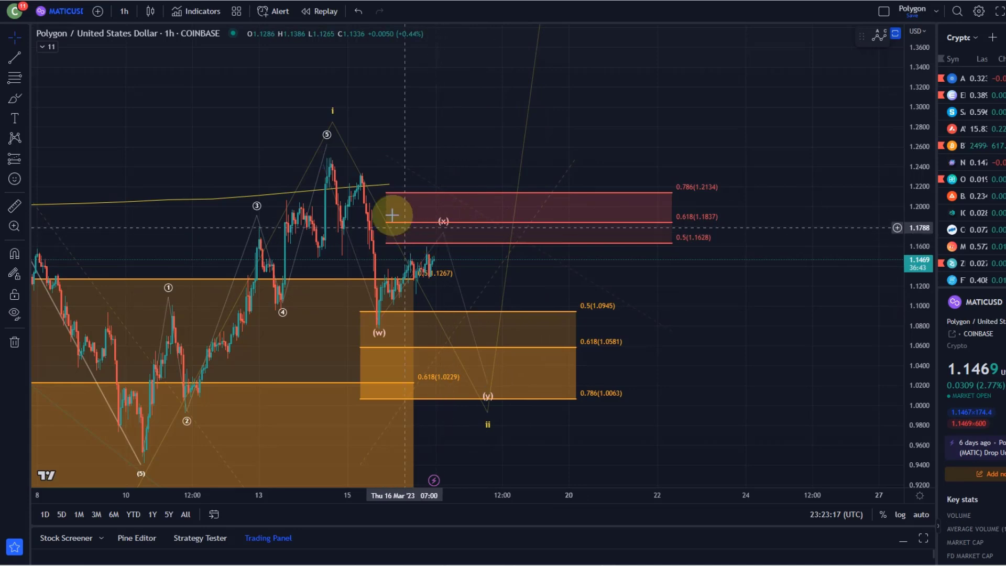
mouse_move(165, 199)
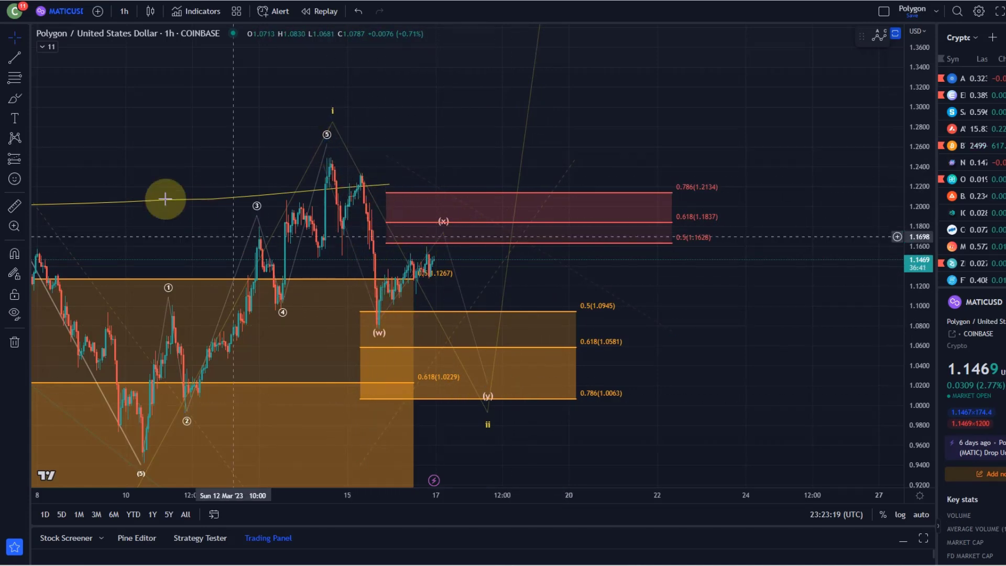
mouse_move(281, 186)
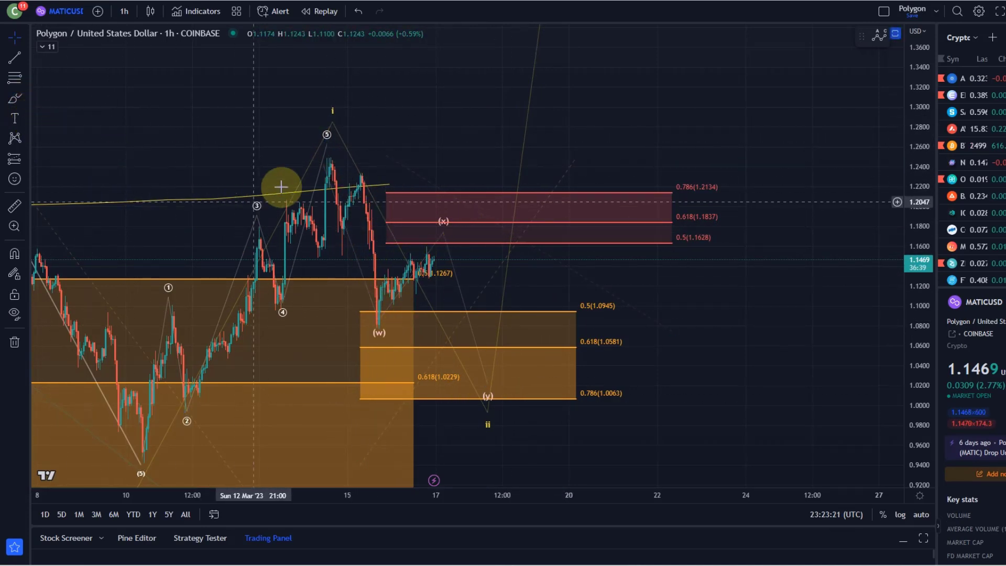
mouse_move(277, 165)
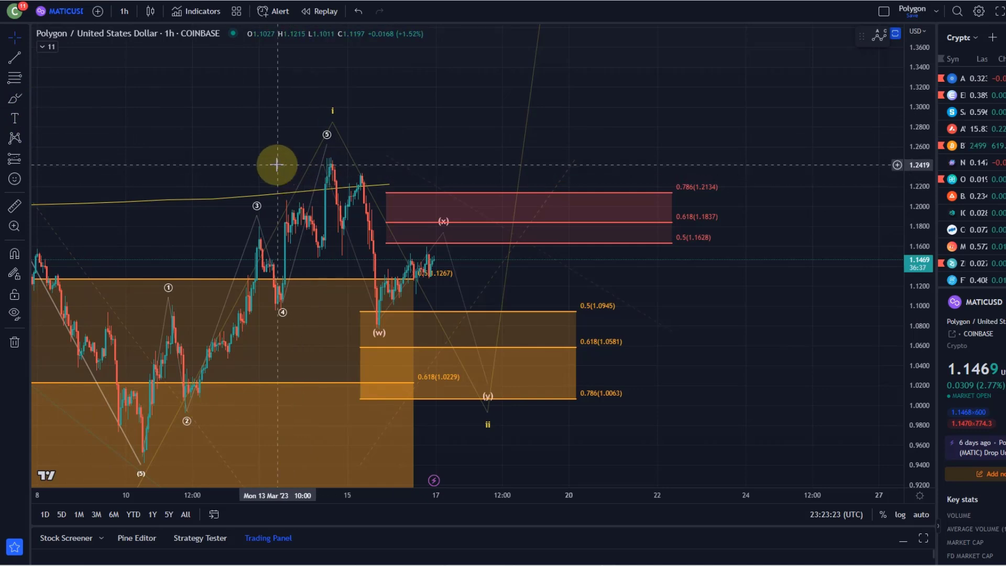
mouse_move(378, 204)
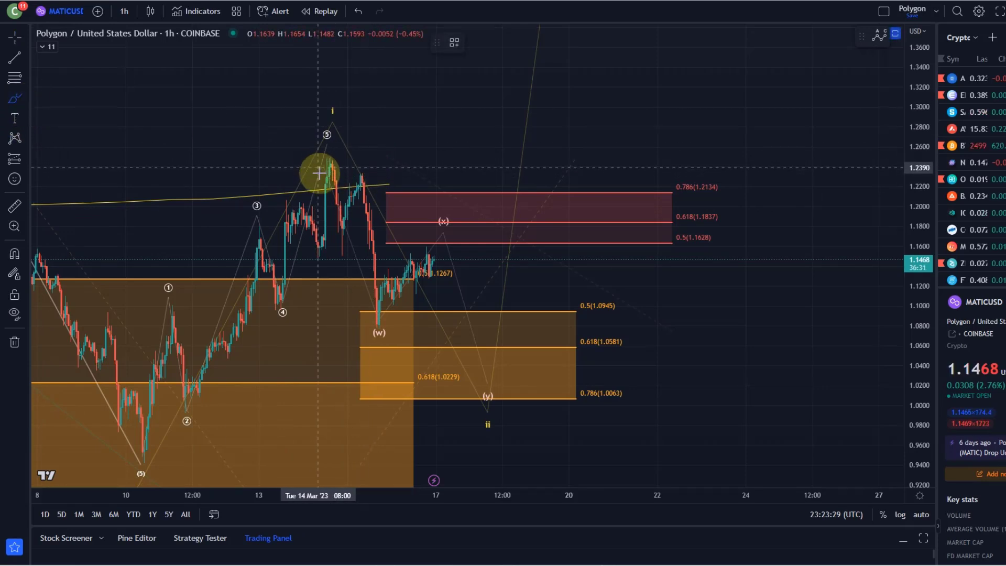
mouse_move(319, 153)
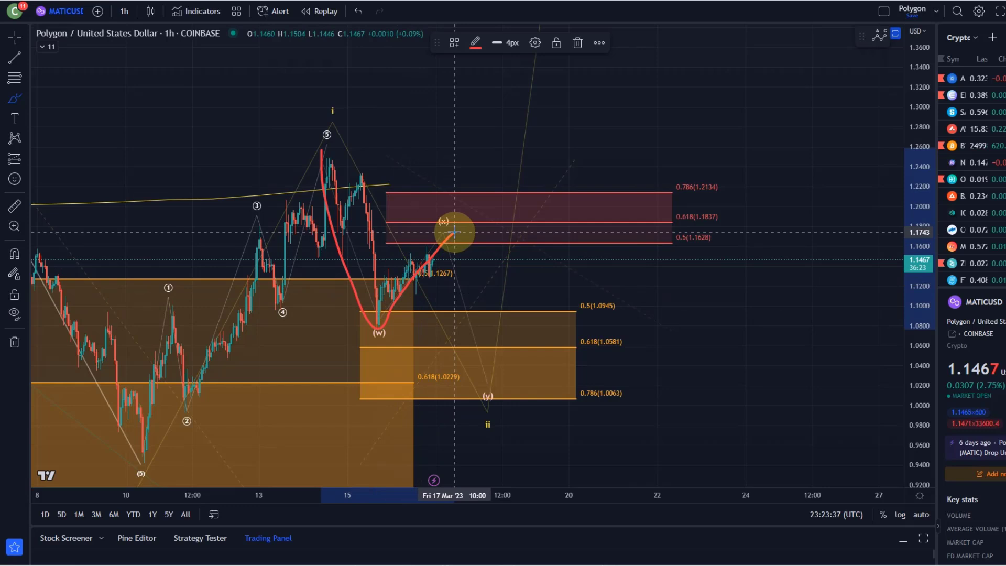
mouse_move(404, 271)
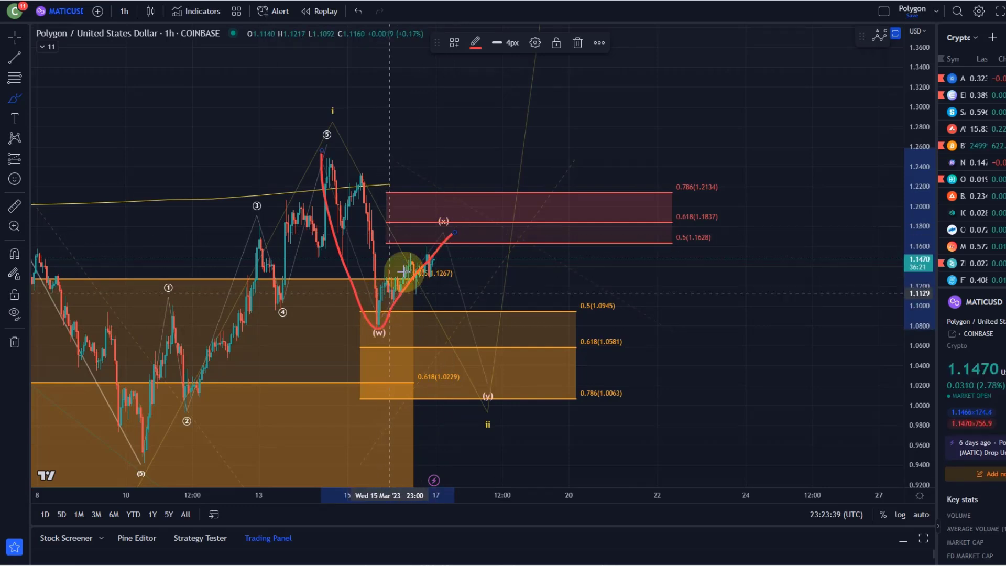
mouse_move(437, 272)
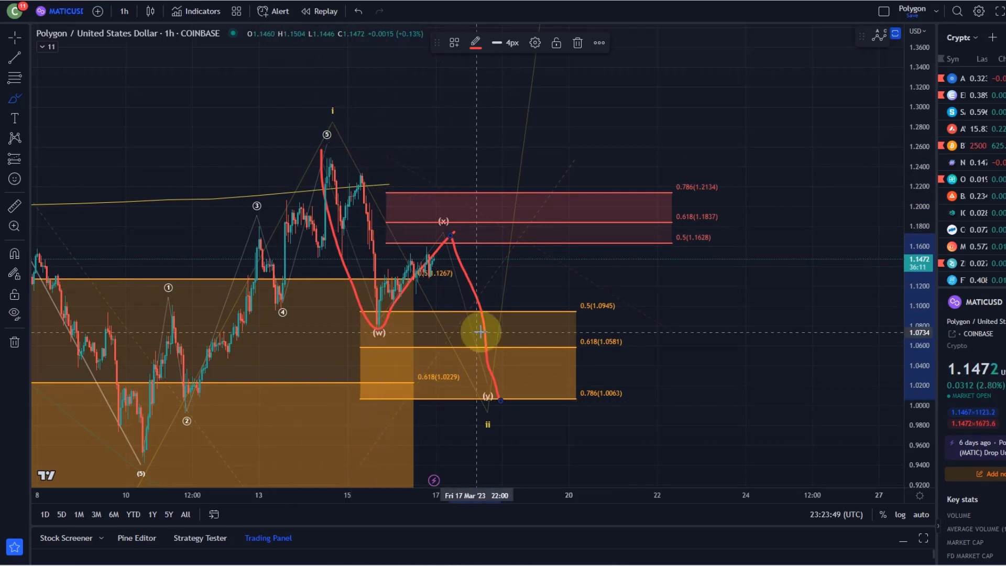
mouse_move(337, 302)
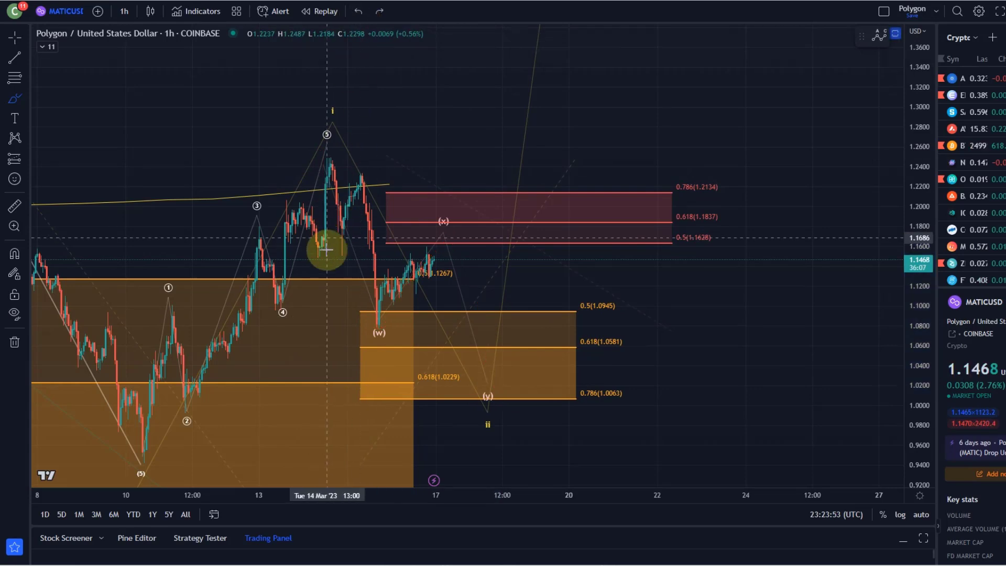
mouse_move(330, 358)
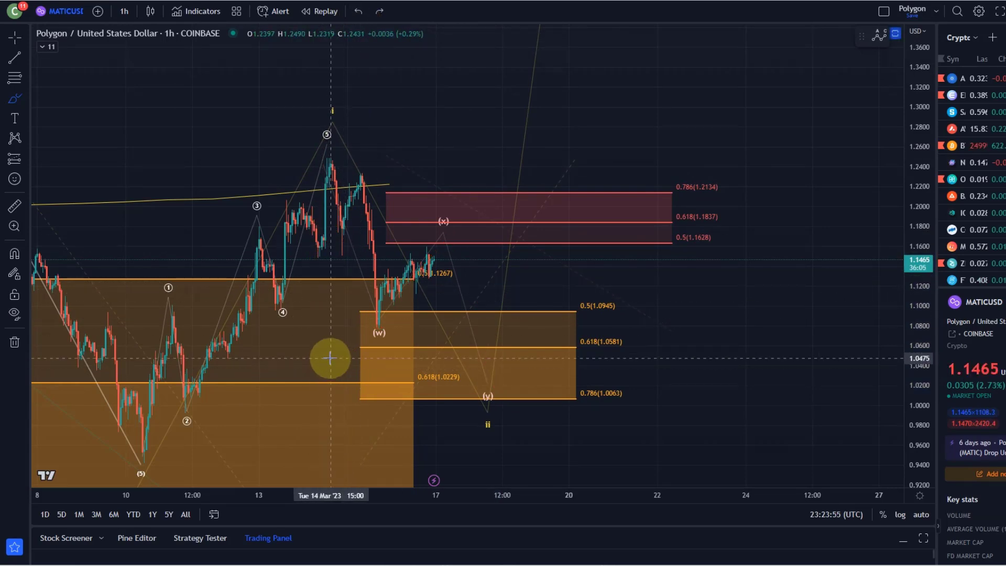
mouse_move(282, 383)
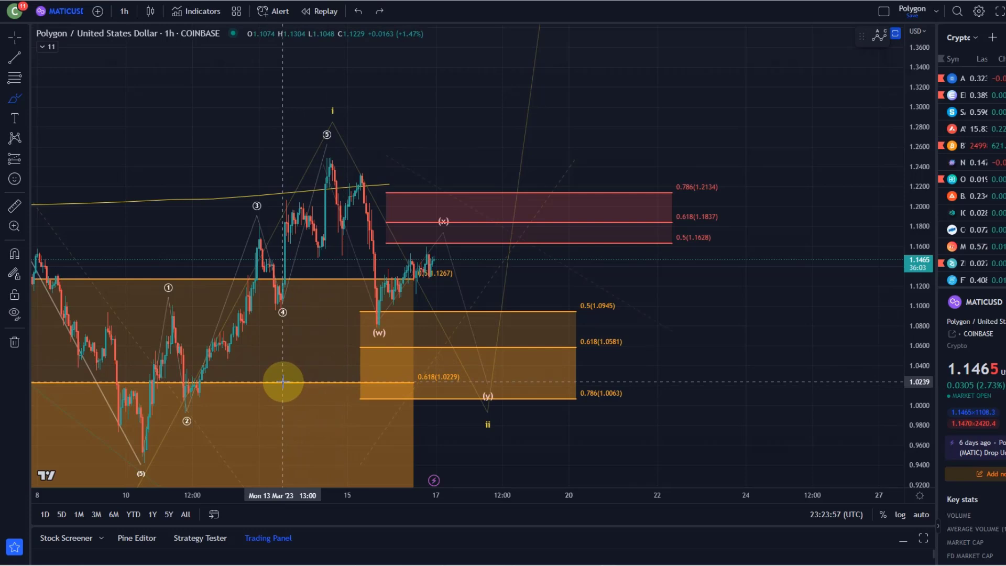
mouse_move(507, 300)
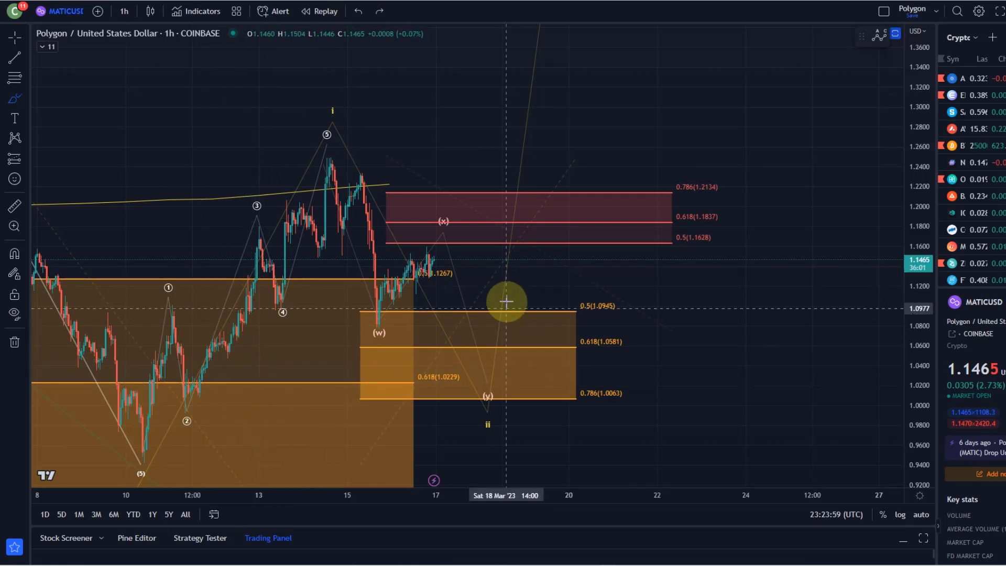
mouse_move(443, 228)
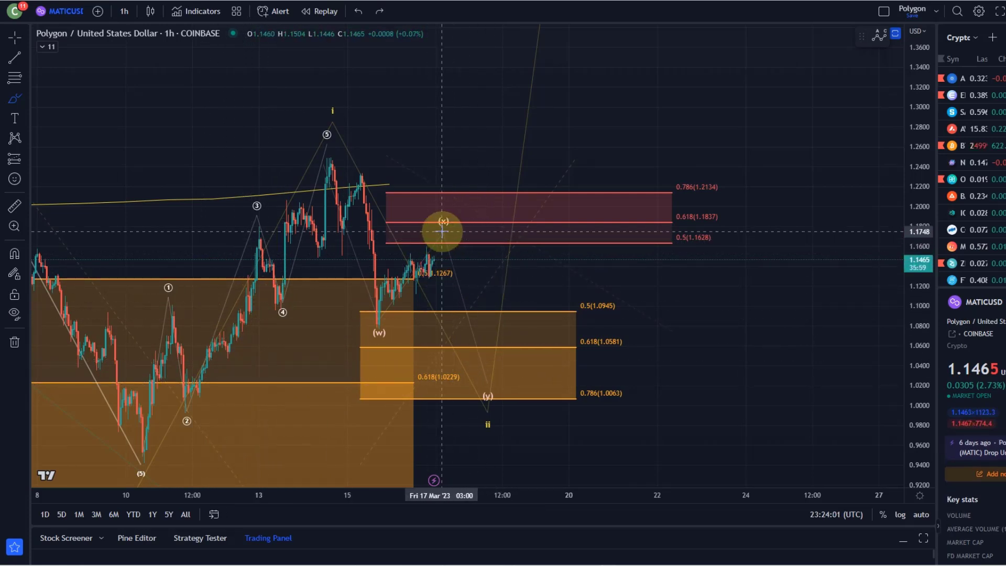
mouse_move(671, 190)
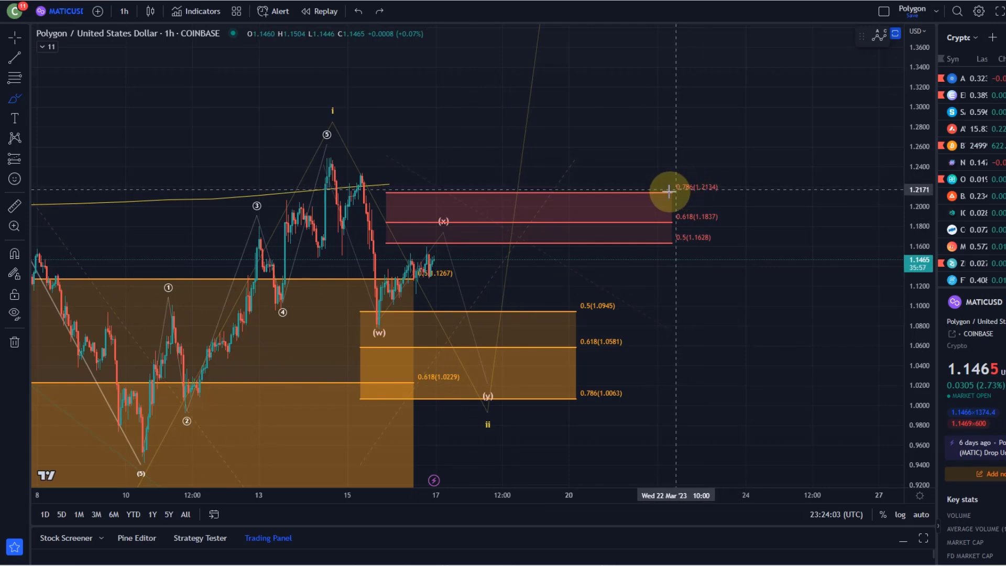
mouse_move(475, 201)
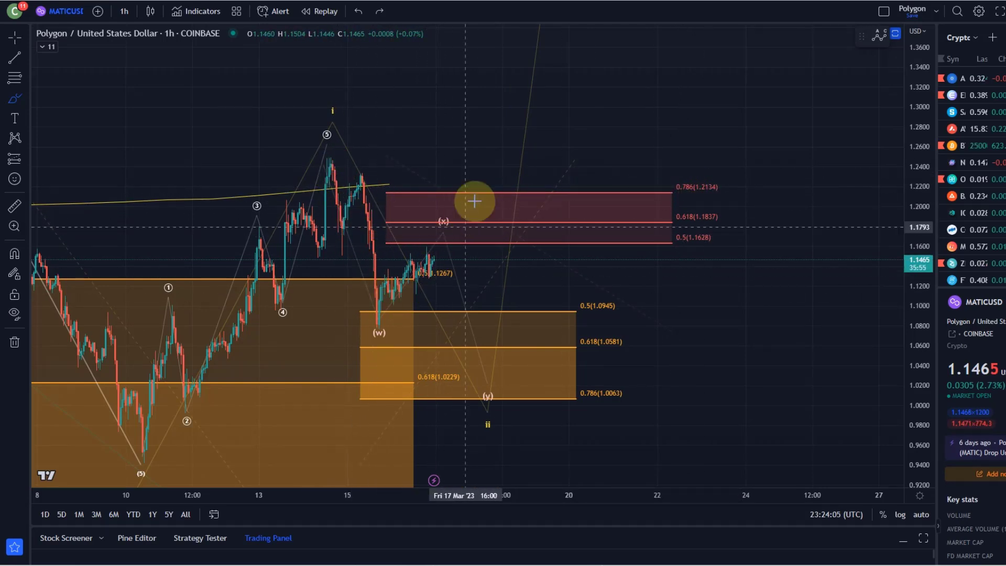
mouse_move(534, 172)
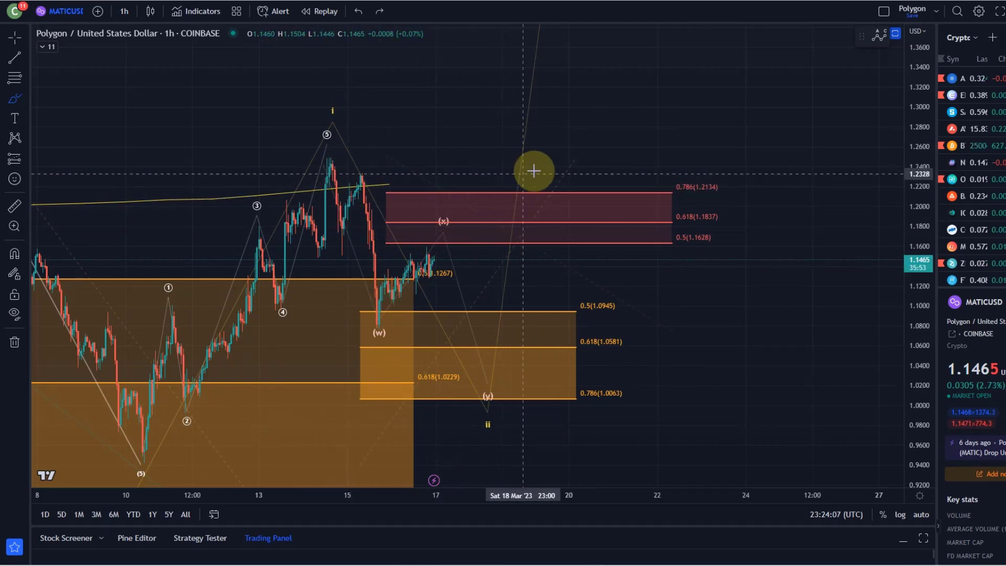
mouse_move(551, 166)
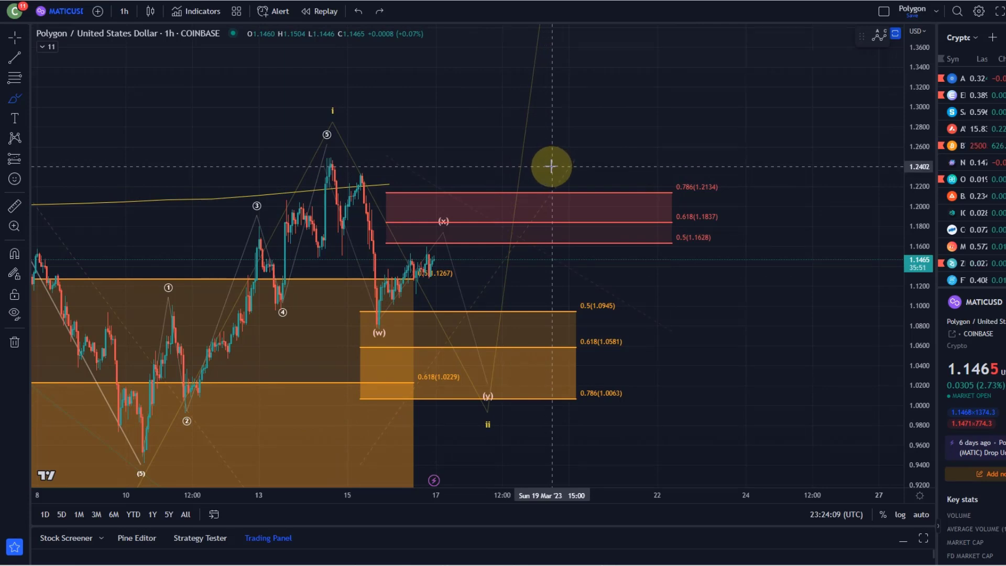
mouse_move(541, 175)
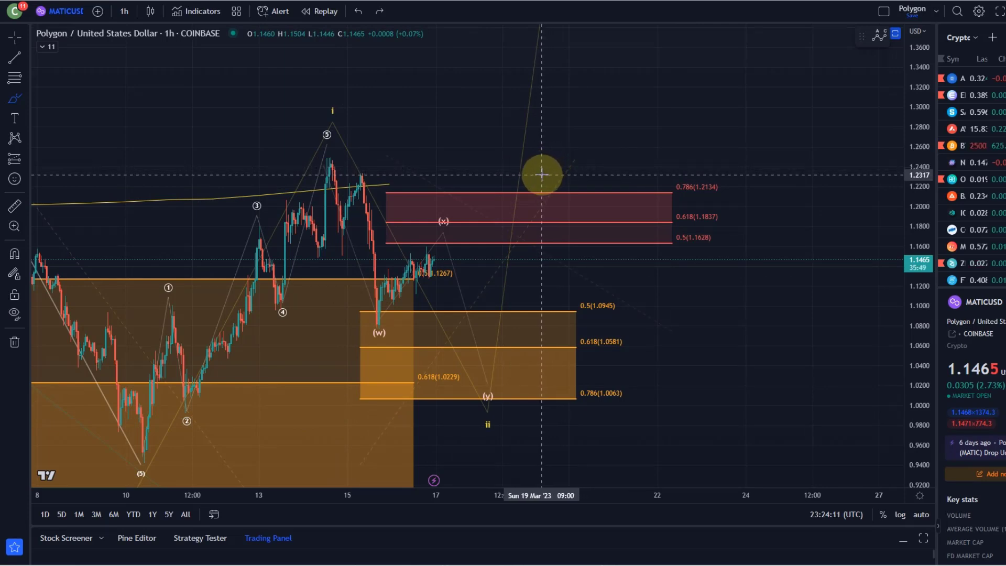
mouse_move(540, 176)
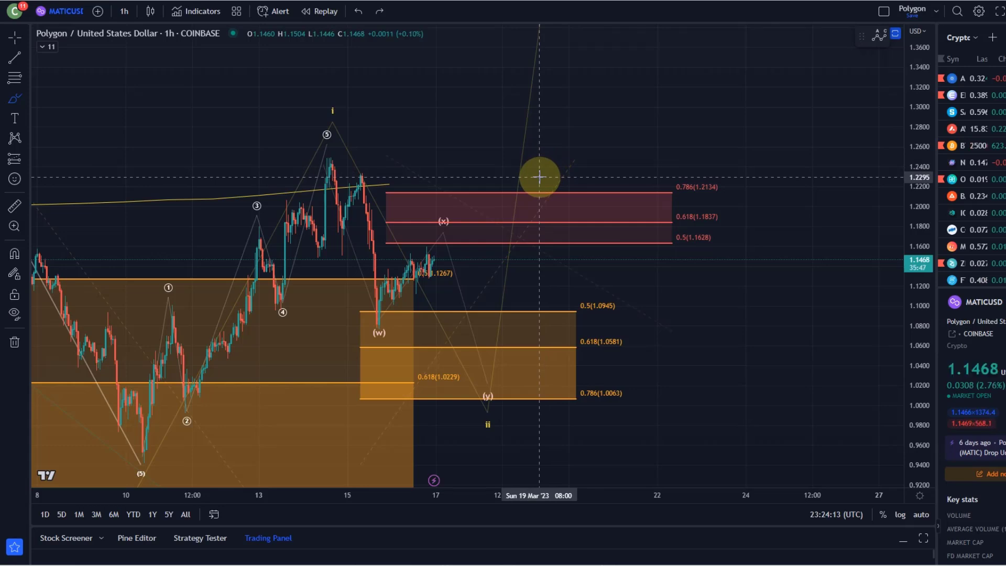
mouse_move(460, 134)
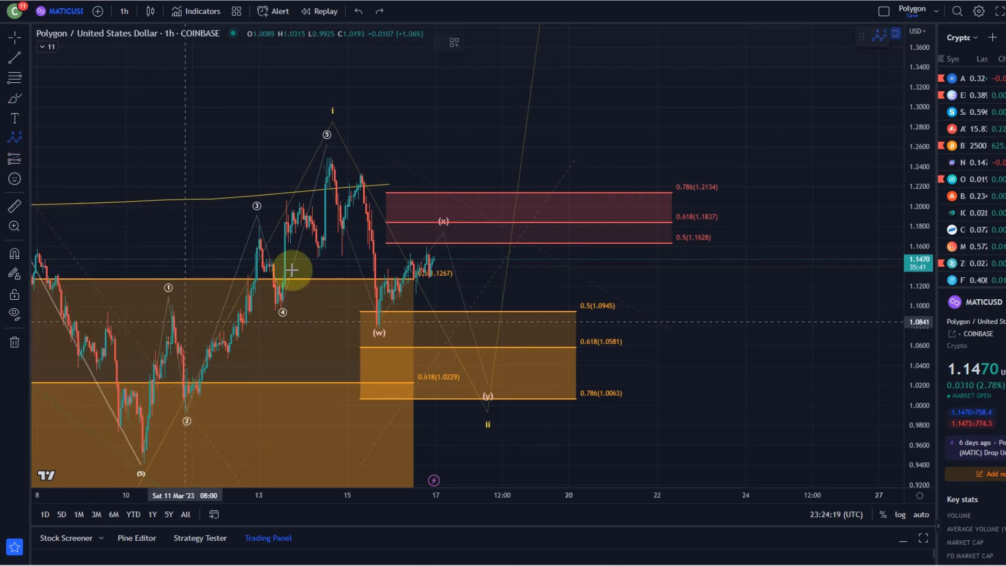
mouse_move(362, 330)
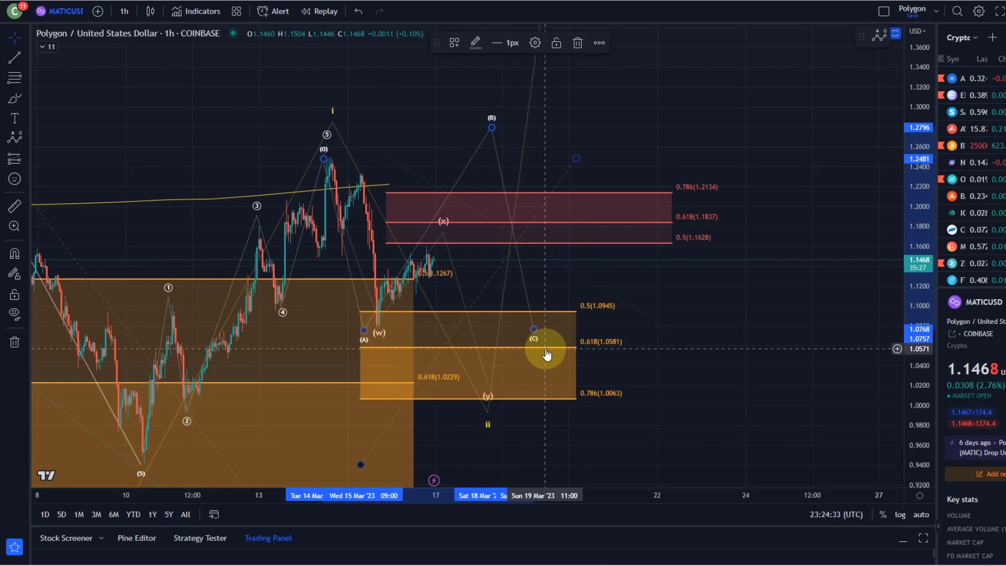
mouse_move(401, 290)
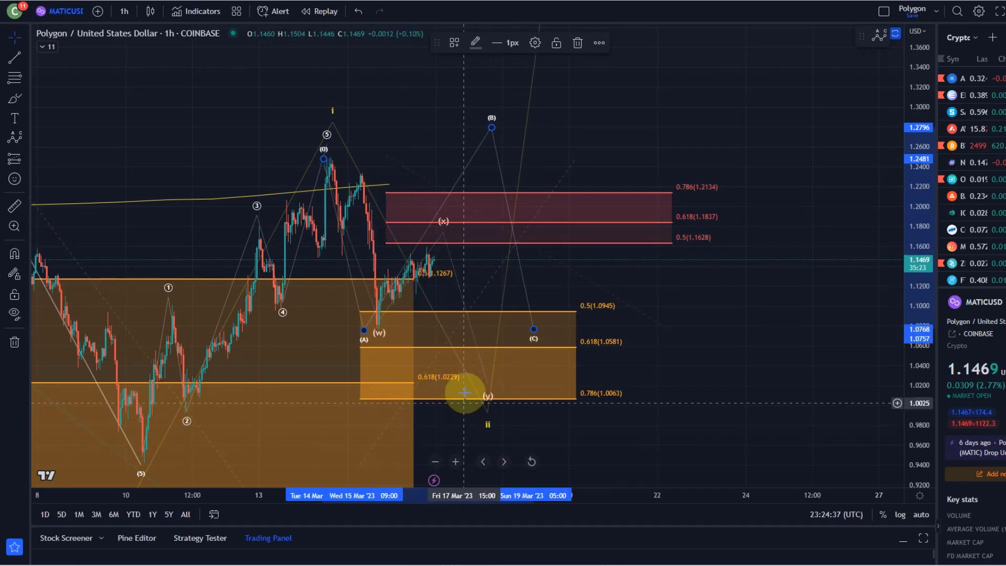
mouse_move(382, 306)
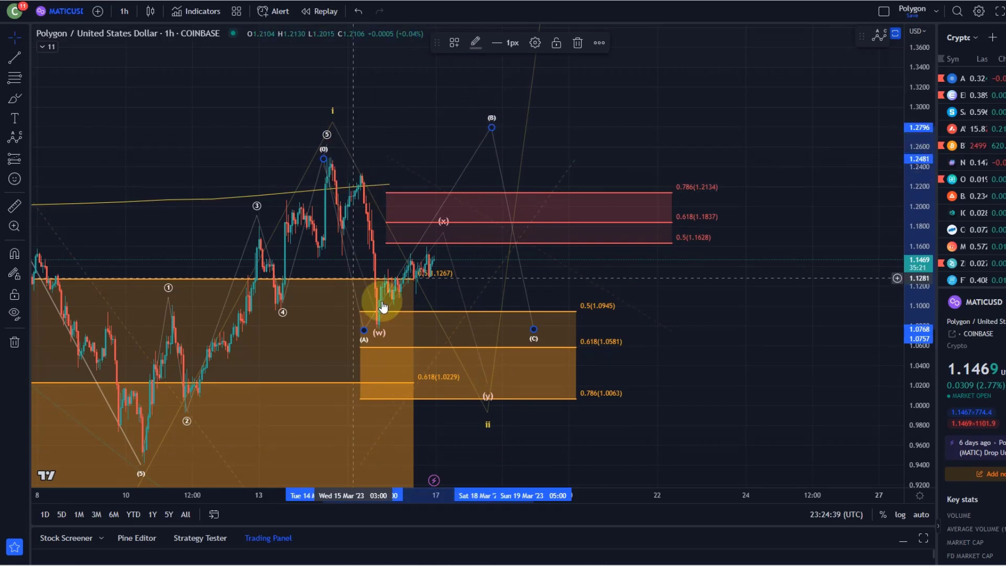
mouse_move(494, 130)
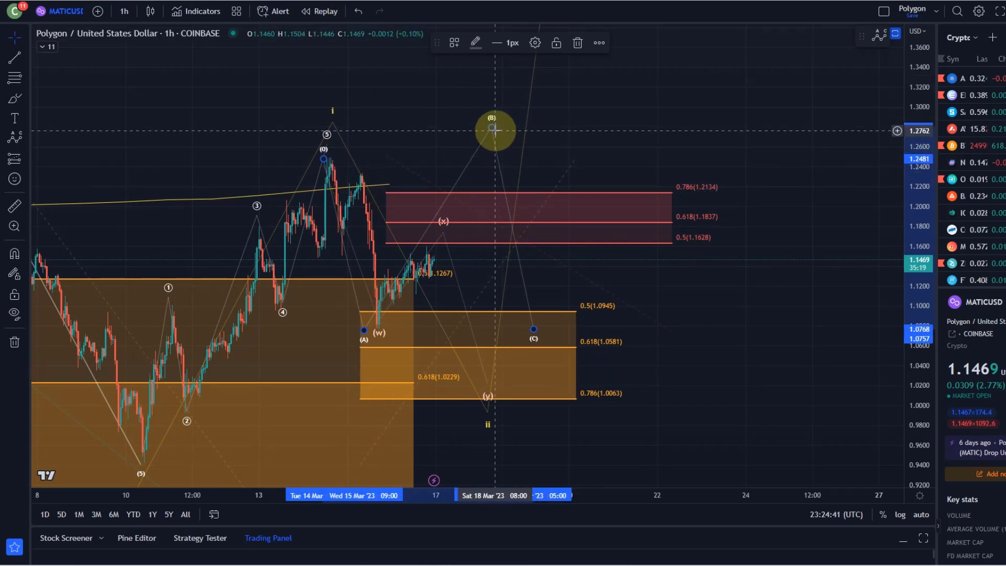
mouse_move(531, 217)
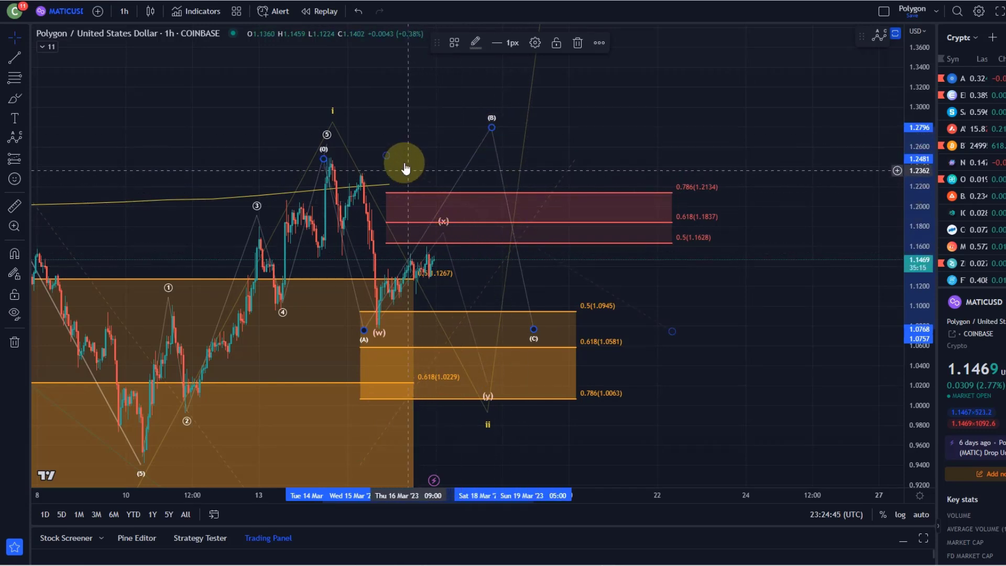
mouse_move(374, 106)
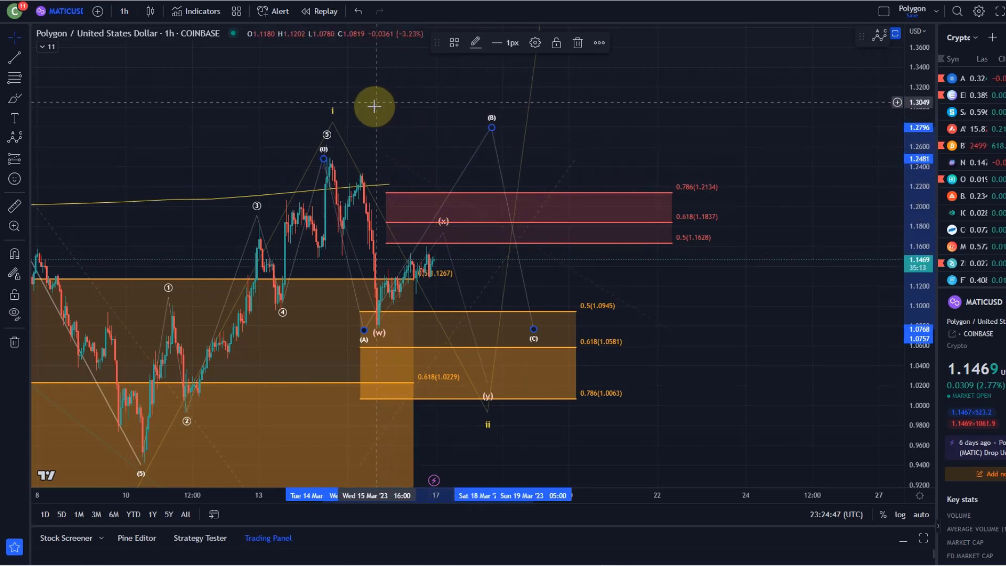
mouse_move(357, 125)
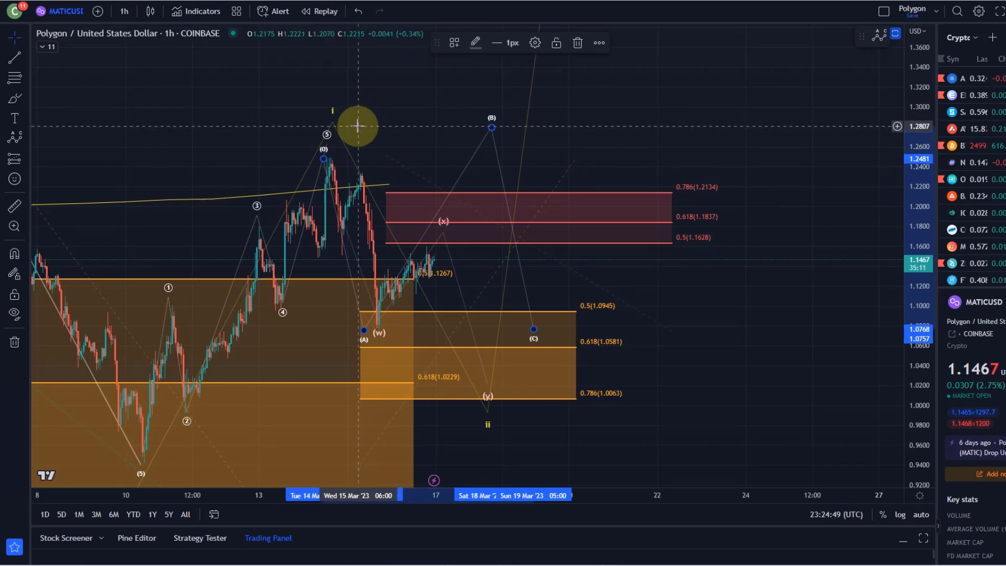
mouse_move(504, 440)
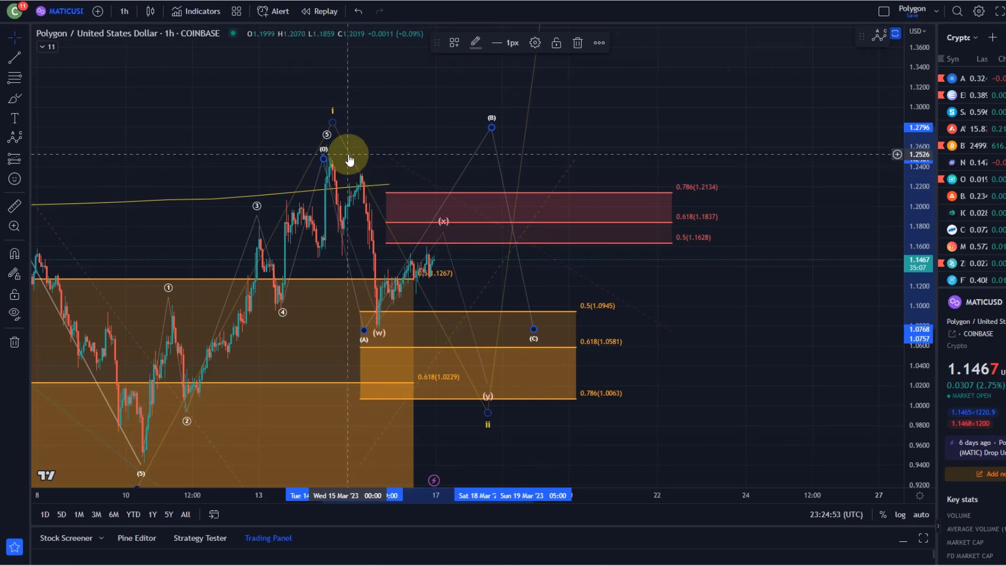
mouse_move(565, 218)
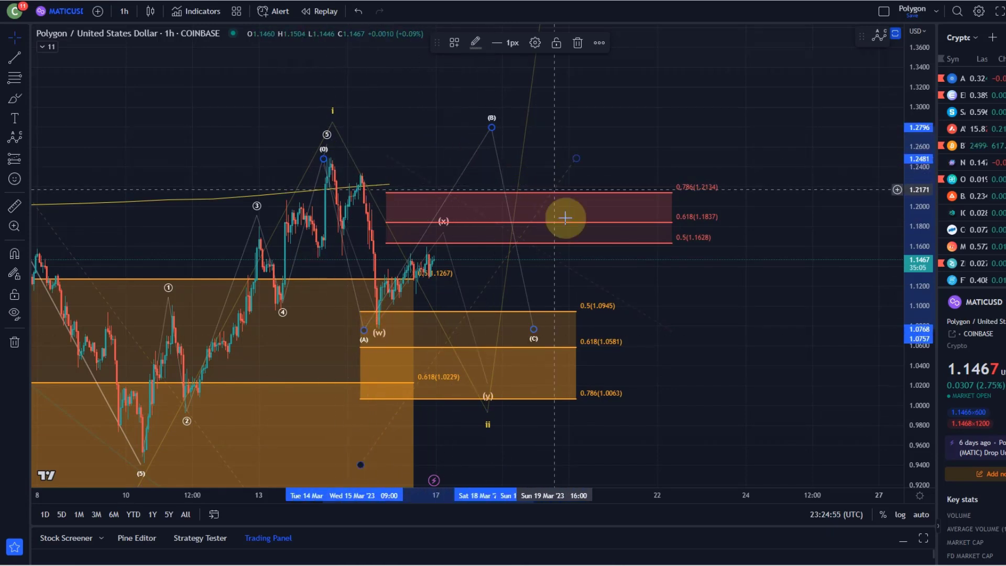
mouse_move(541, 417)
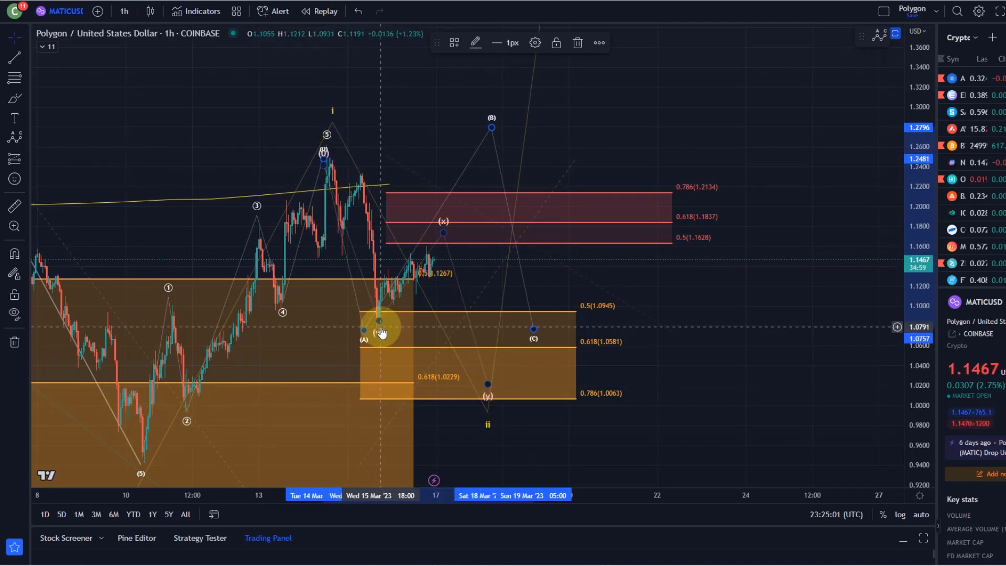
mouse_move(552, 111)
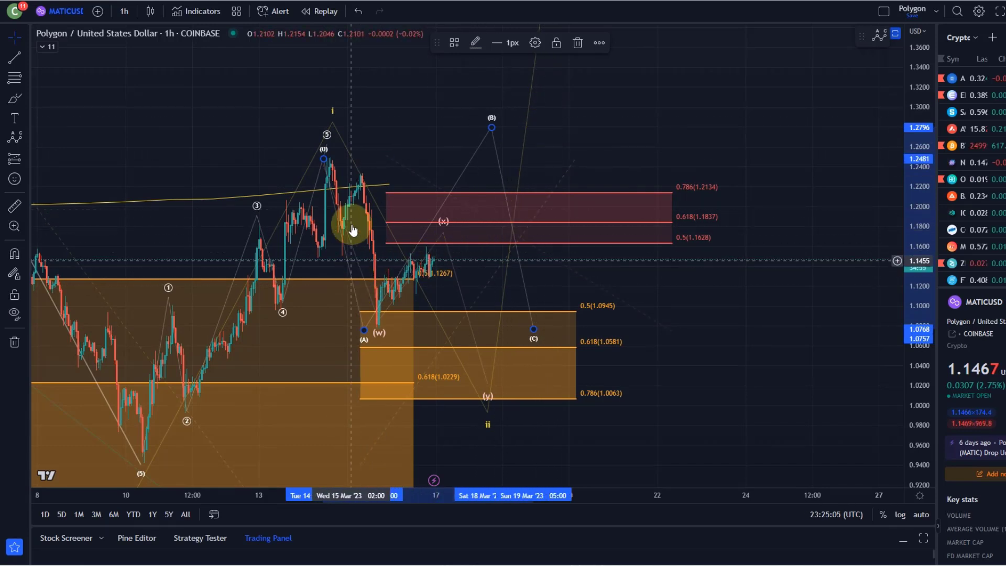
mouse_move(346, 206)
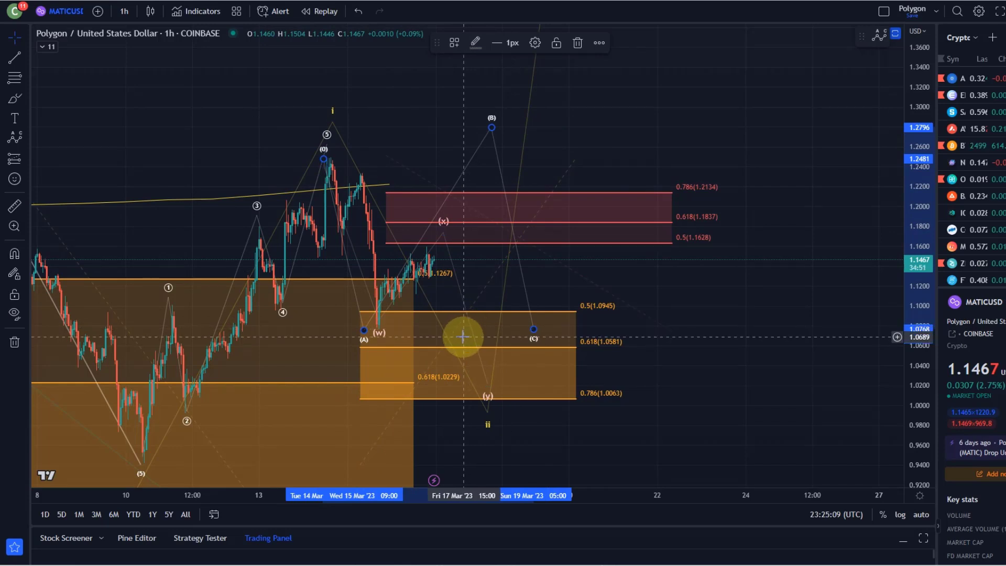
mouse_move(392, 294)
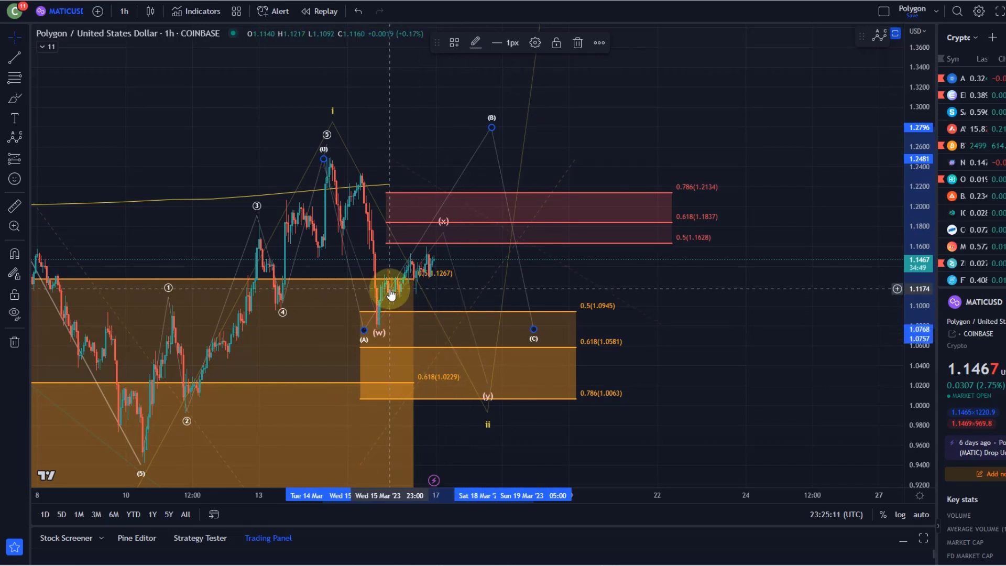
mouse_move(355, 275)
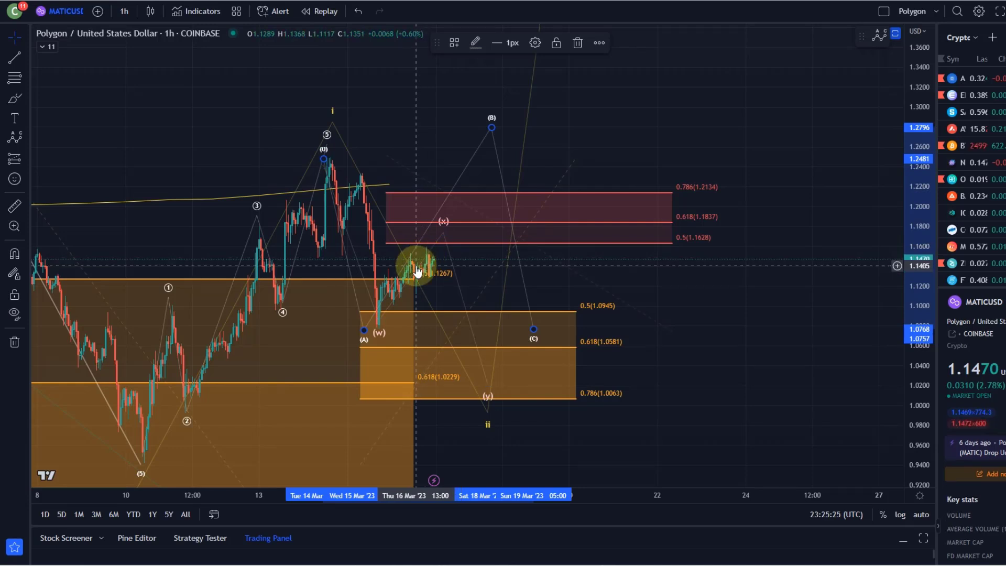
mouse_move(411, 266)
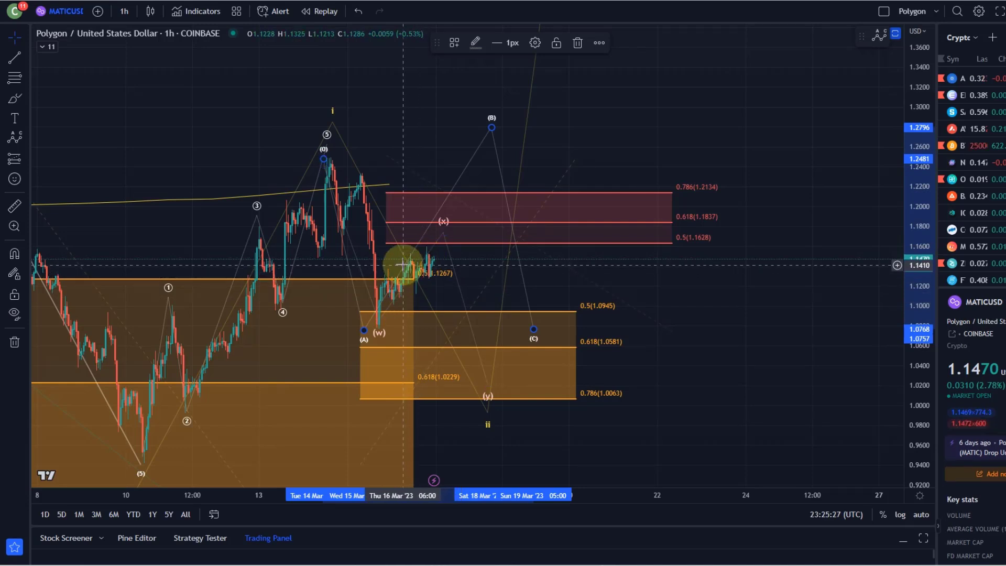
mouse_move(461, 217)
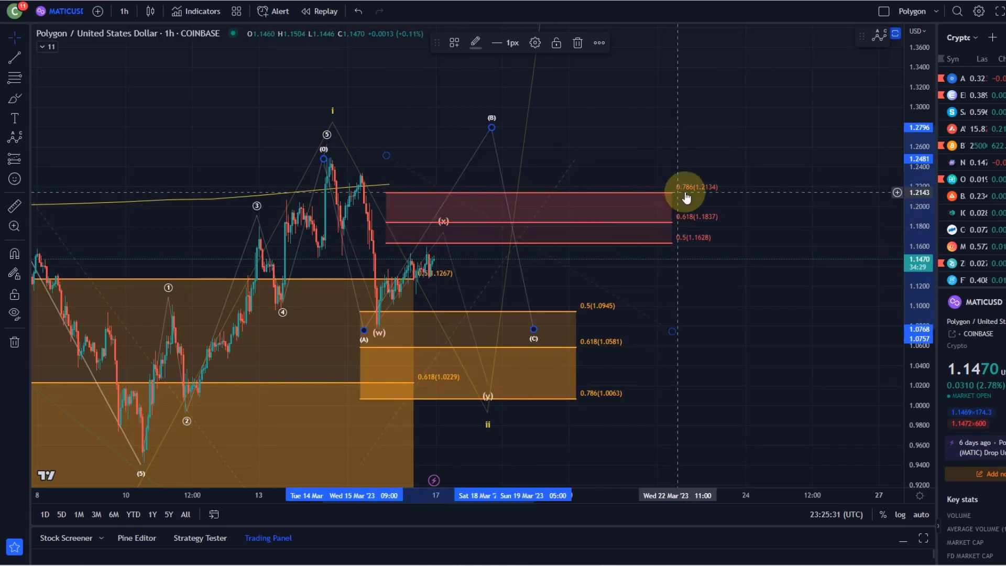
mouse_move(457, 211)
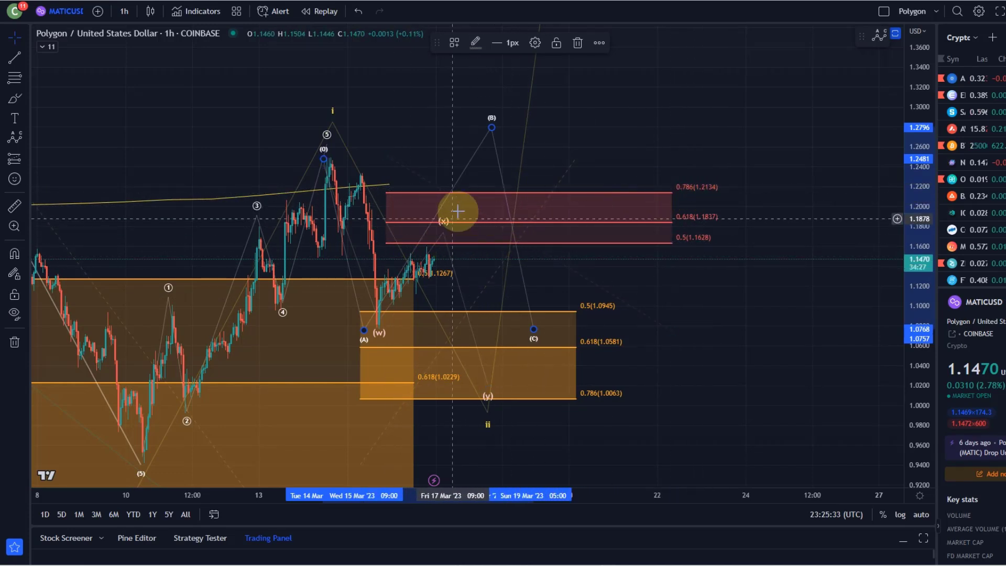
mouse_move(445, 148)
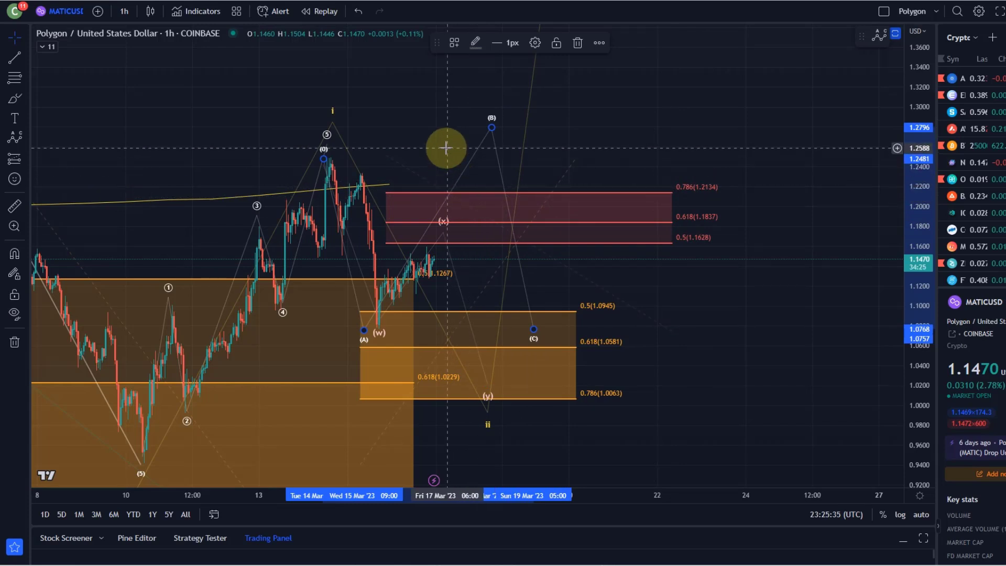
mouse_move(380, 225)
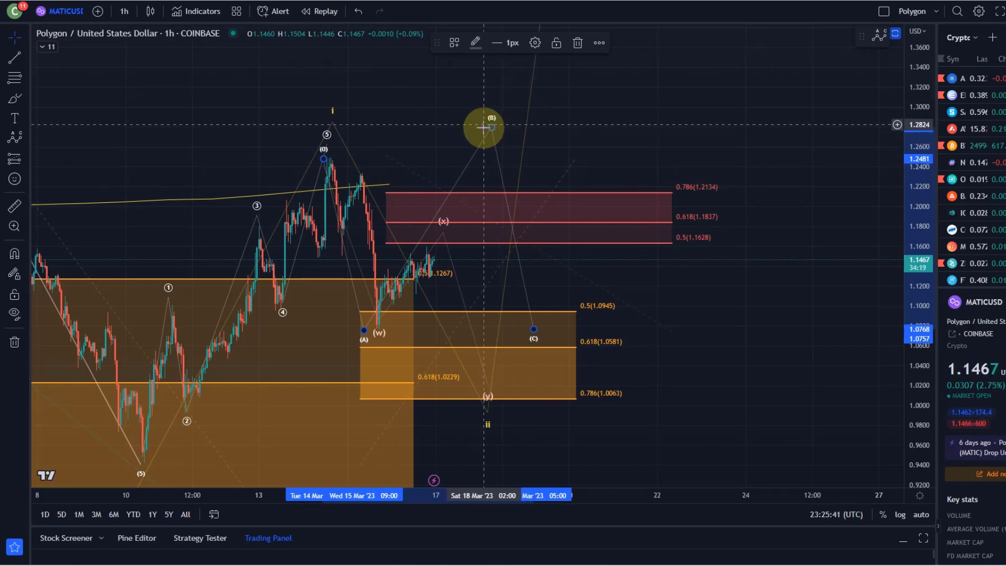
mouse_move(404, 150)
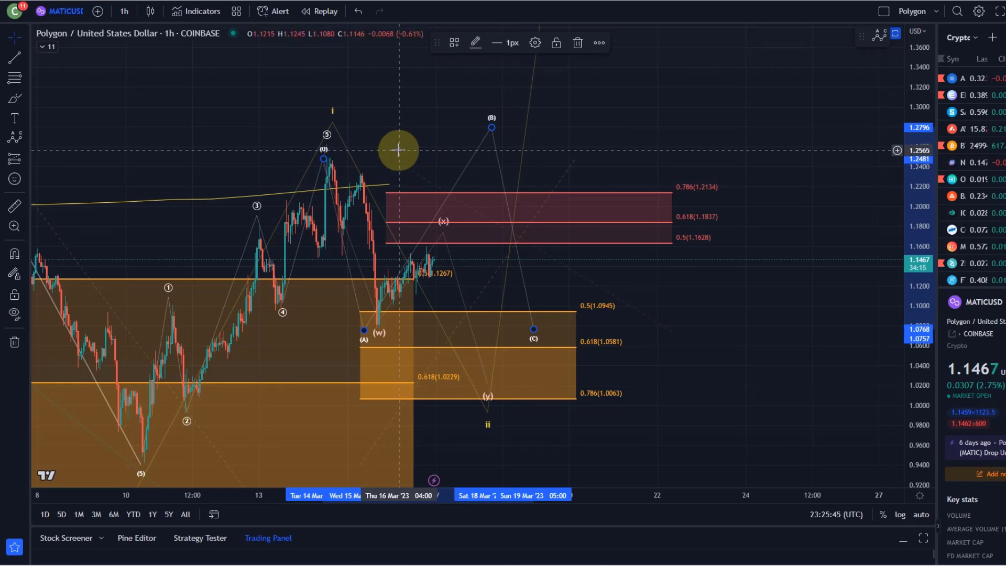
mouse_move(364, 157)
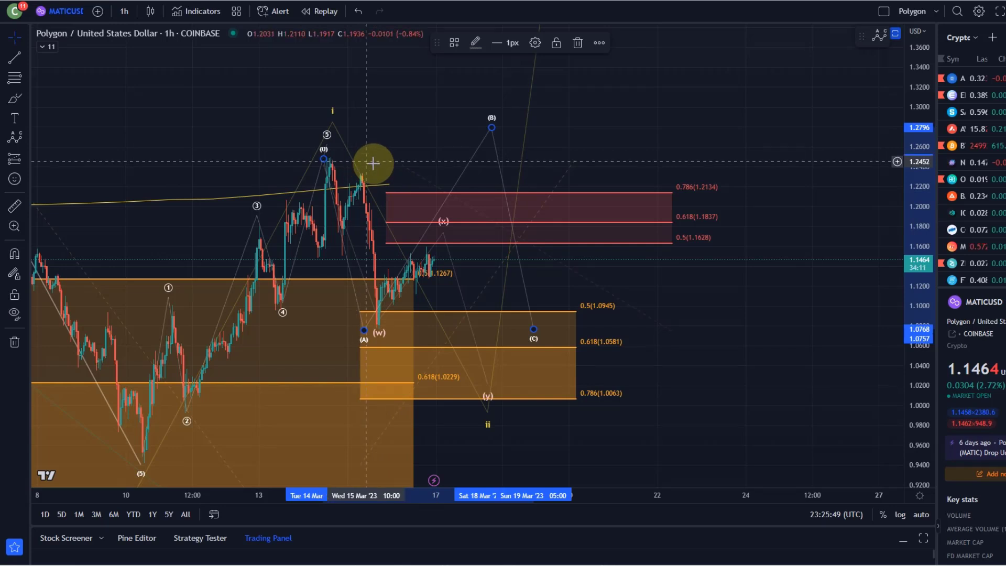
mouse_move(484, 157)
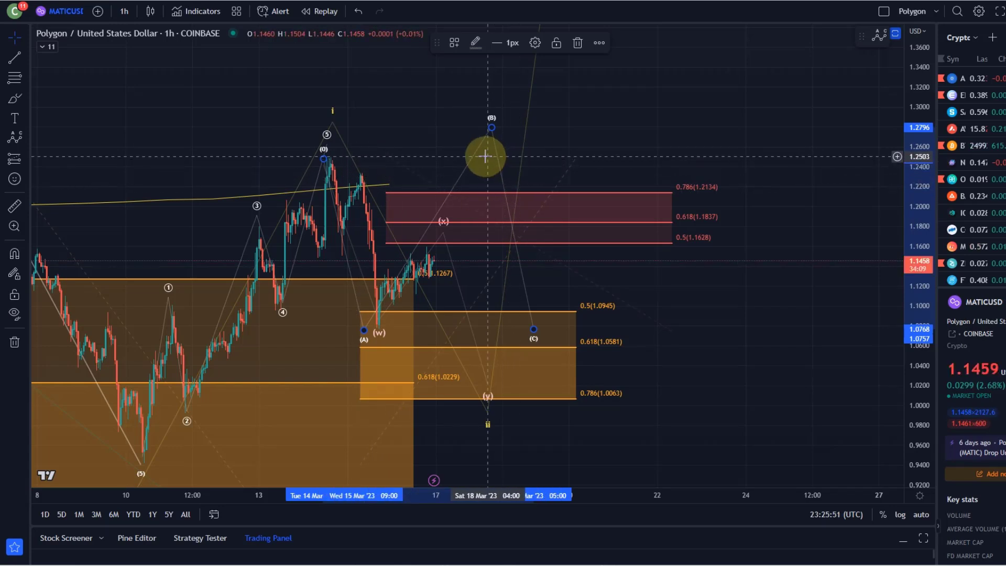
mouse_move(416, 165)
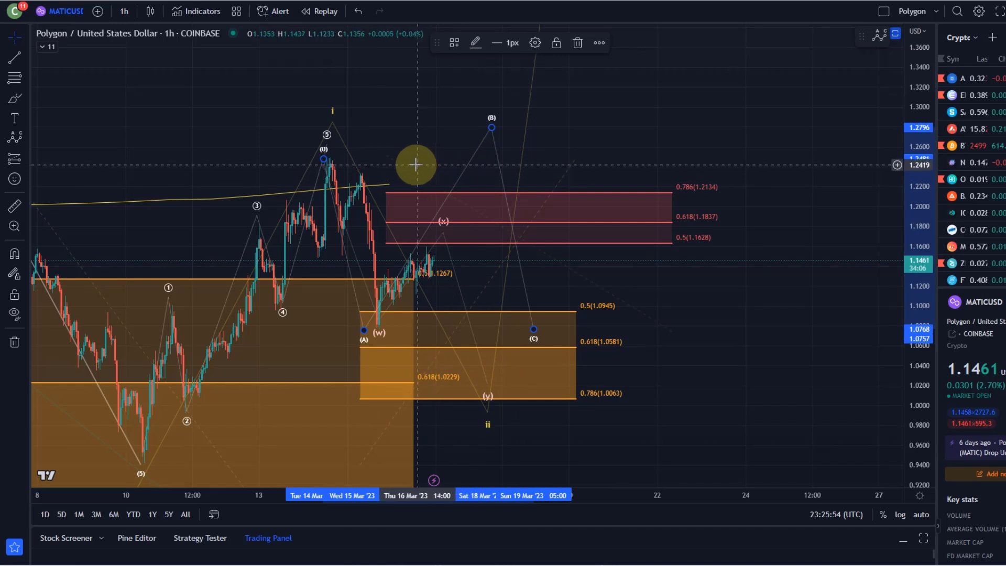
mouse_move(456, 244)
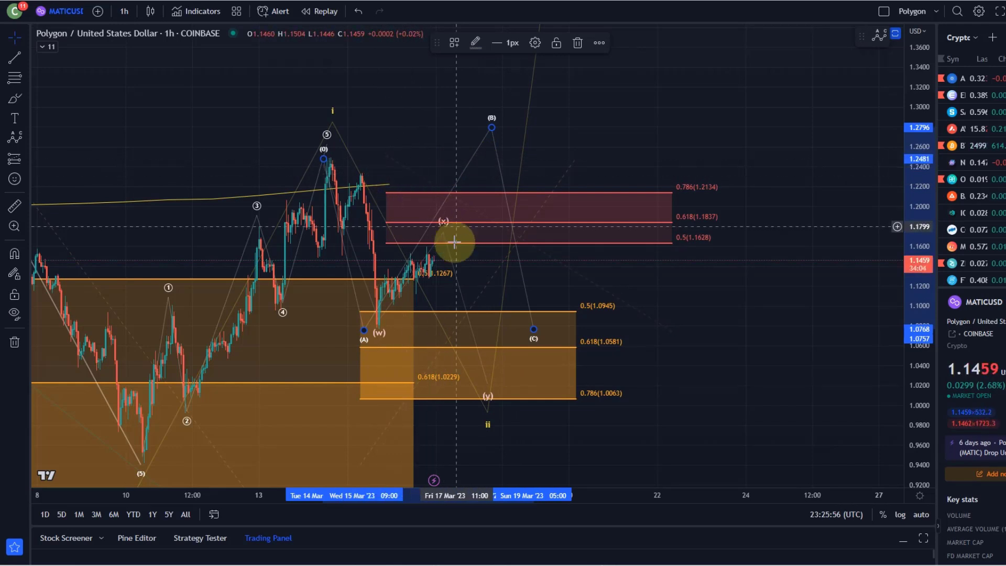
mouse_move(417, 264)
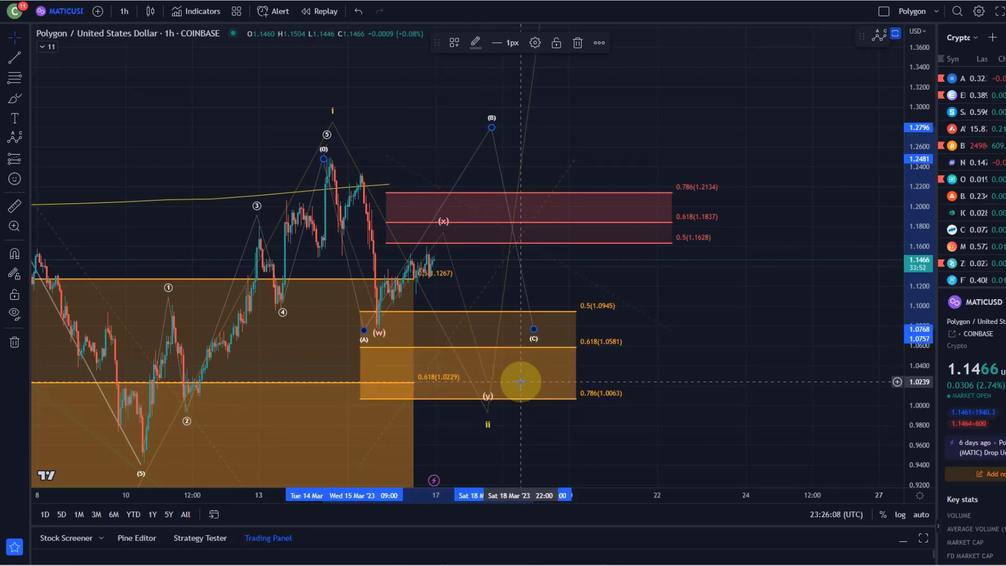
mouse_move(571, 355)
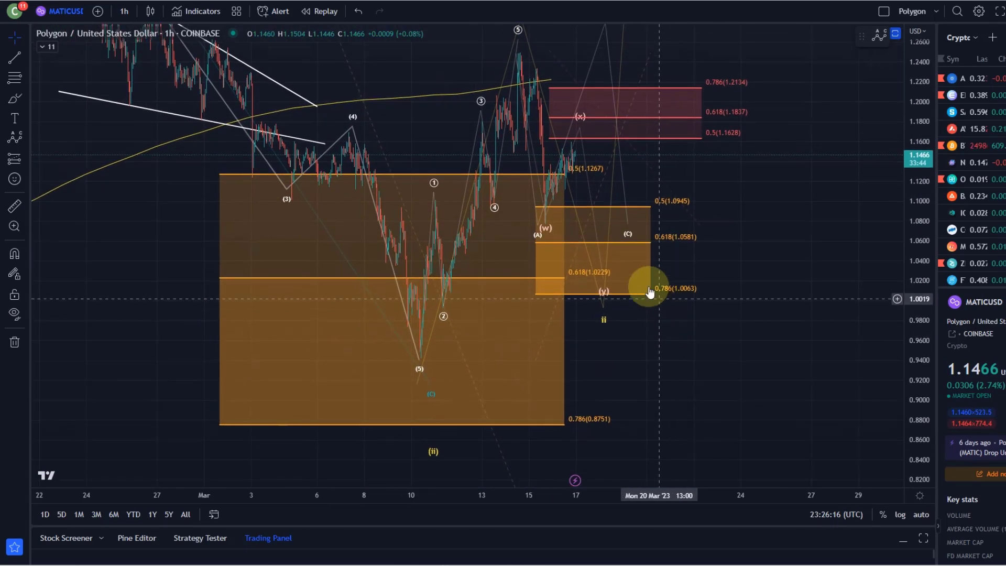
mouse_move(595, 246)
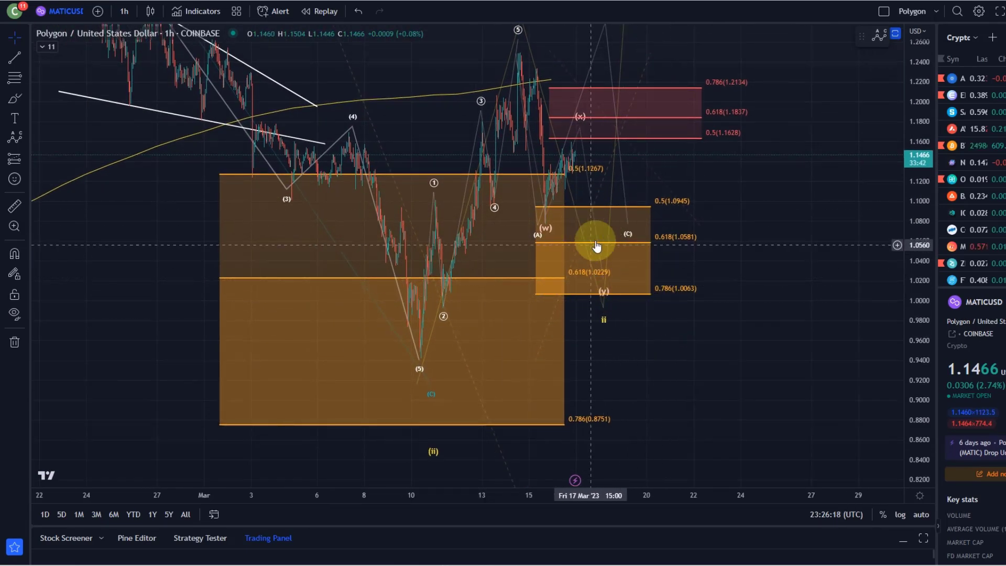
mouse_move(570, 310)
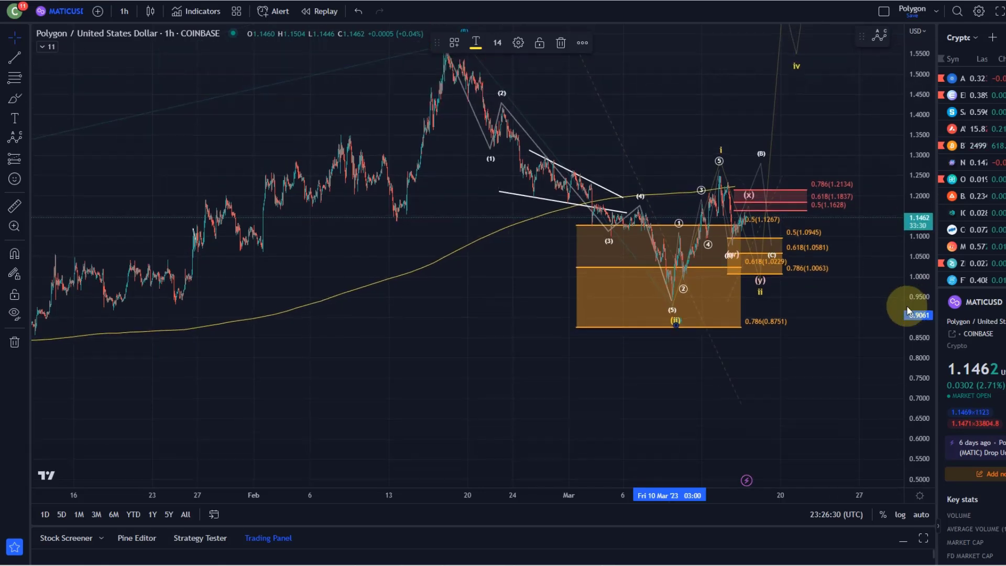
mouse_move(745, 126)
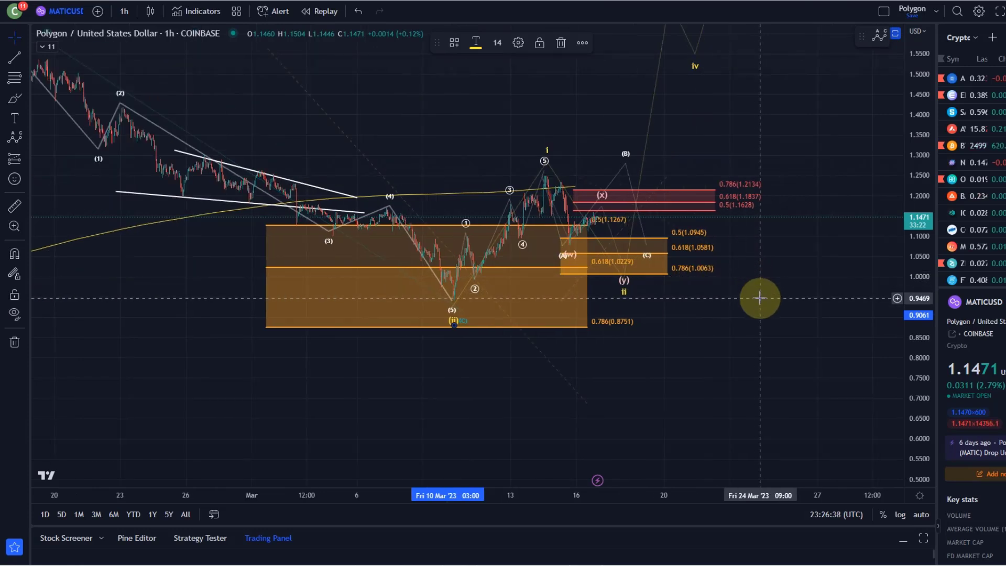
mouse_move(704, 283)
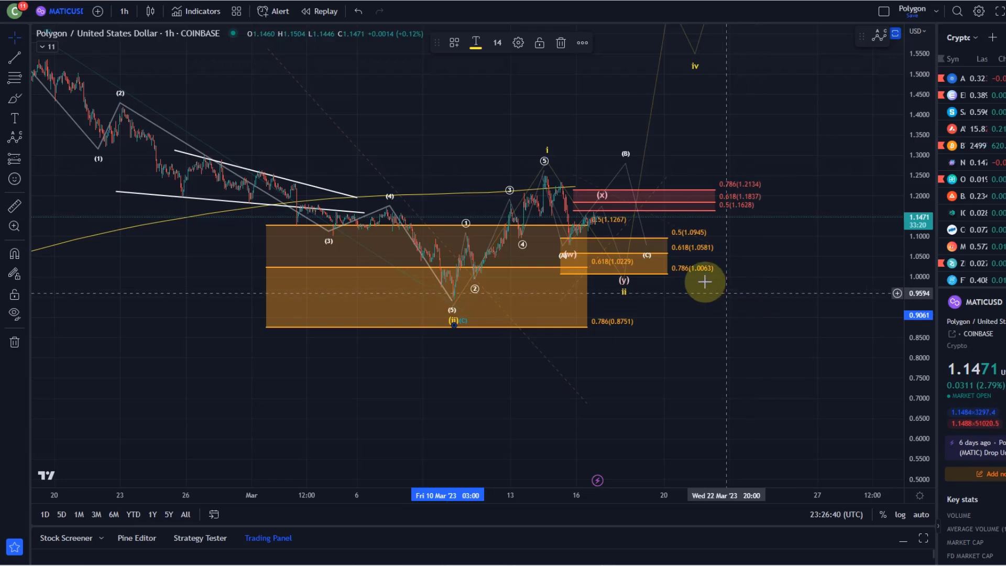
mouse_move(558, 201)
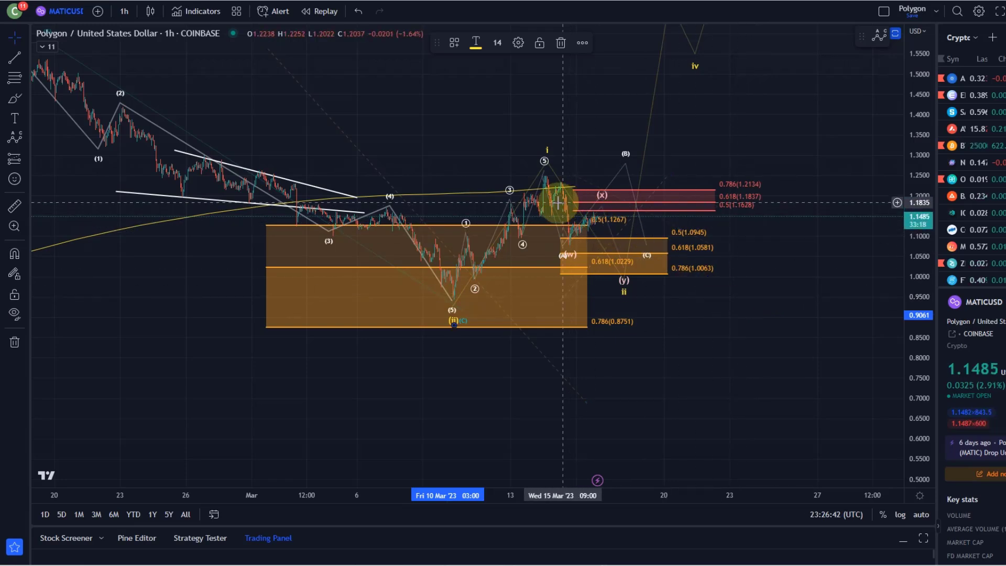